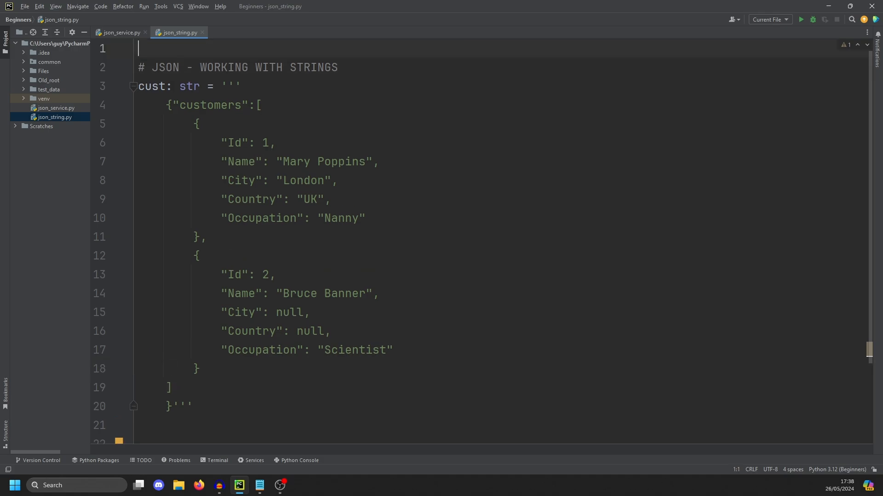
Add 'import json' on line 1 of json_string.py above the customers JSON string
text(import json)
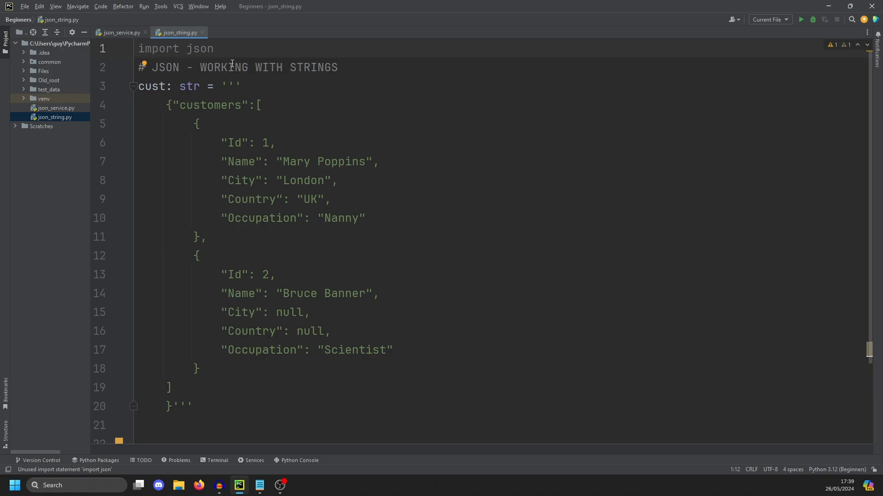
click(214, 49)
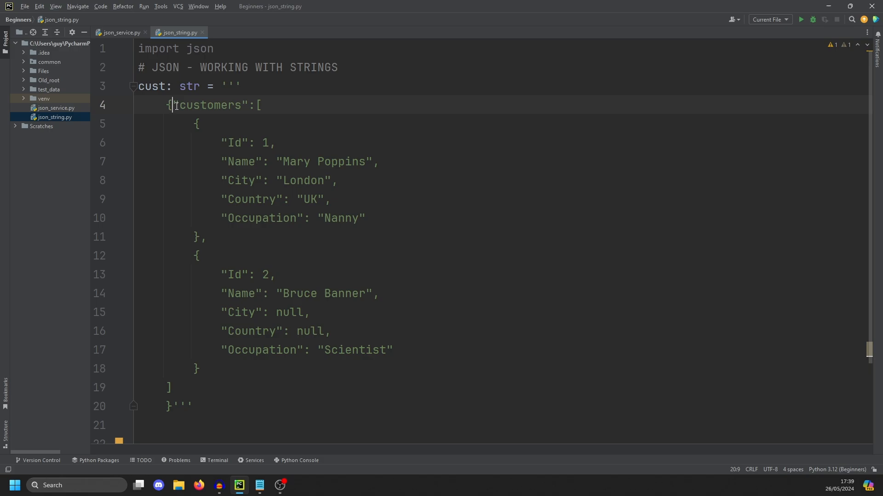
drag(175, 105, 219, 275)
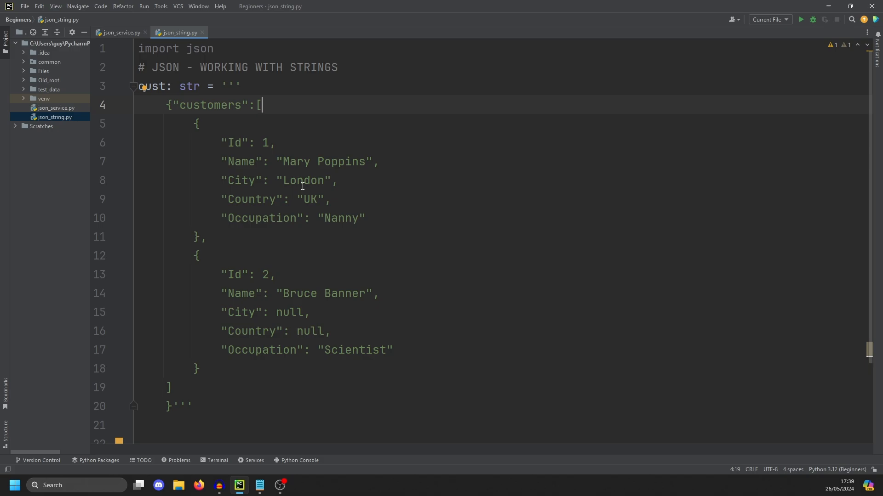
click(259, 162)
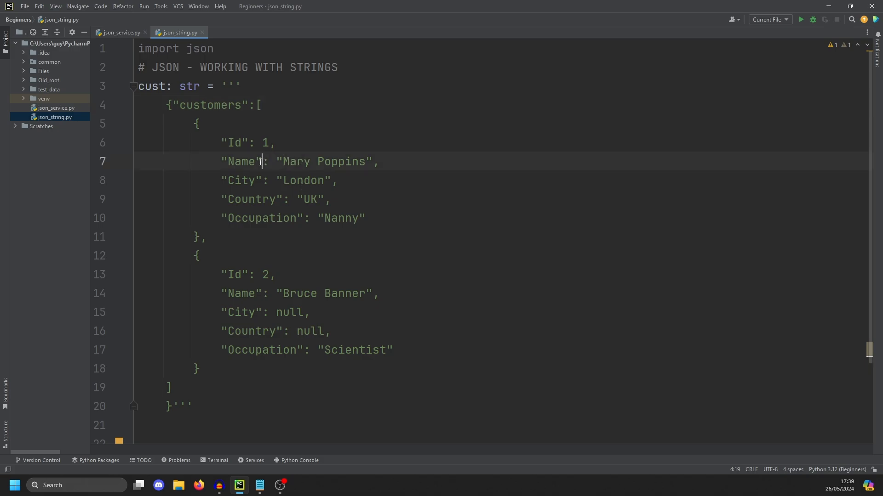
double_click(242, 161)
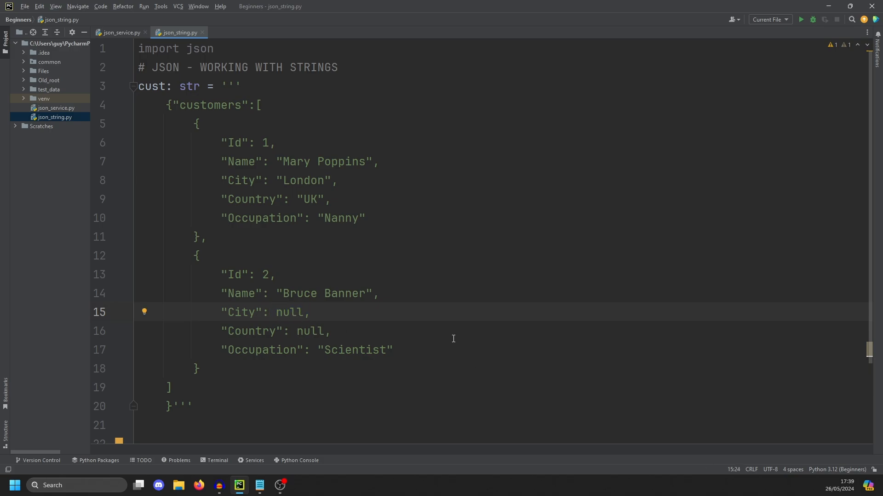
mouse_move(181, 167)
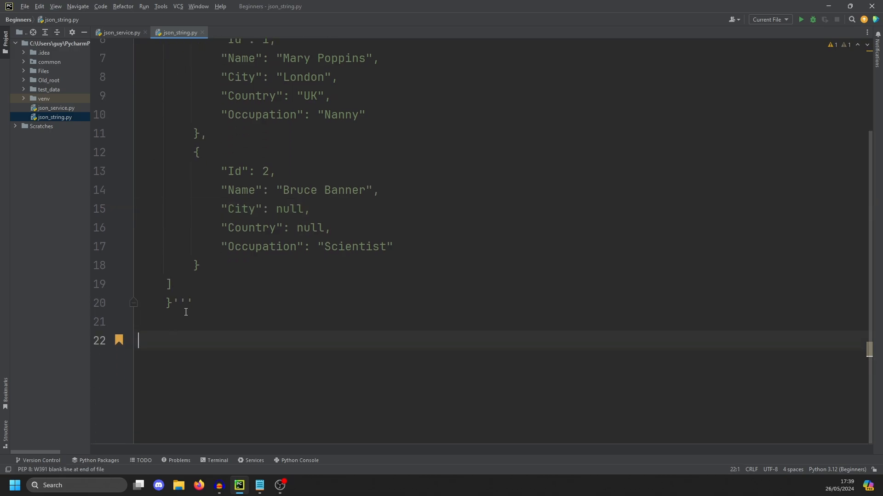
Write customers: dict = json.loads(cust), print(customers), and run to list both customers
text(custom)
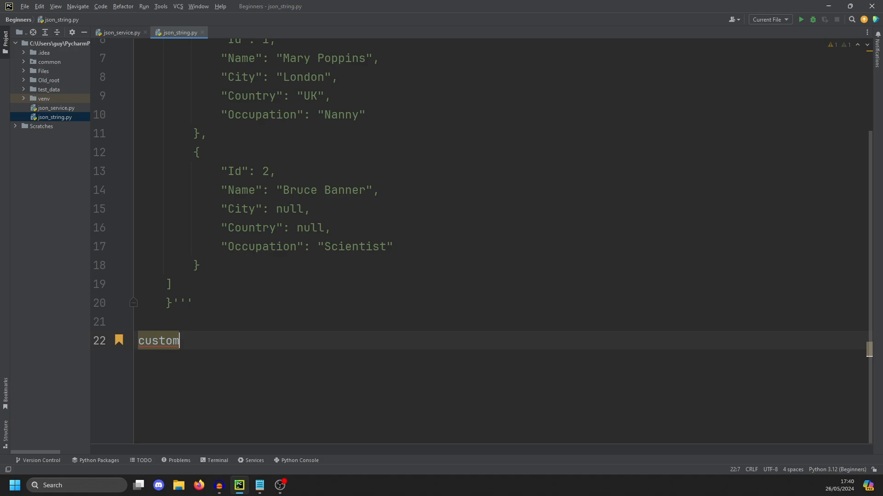
text(ers: dict)
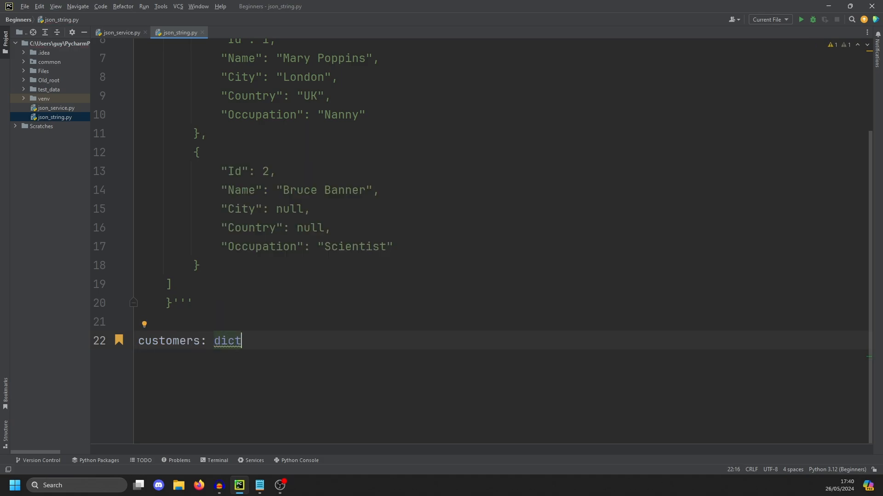
text(=)
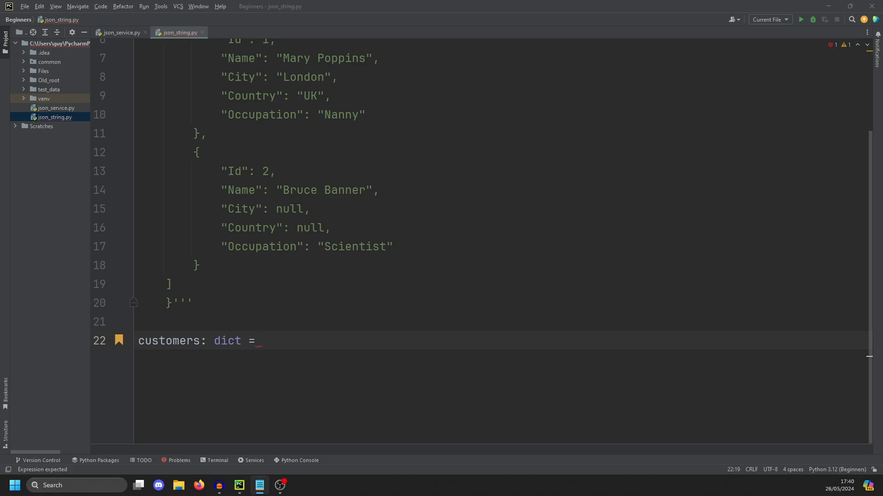
text(json)
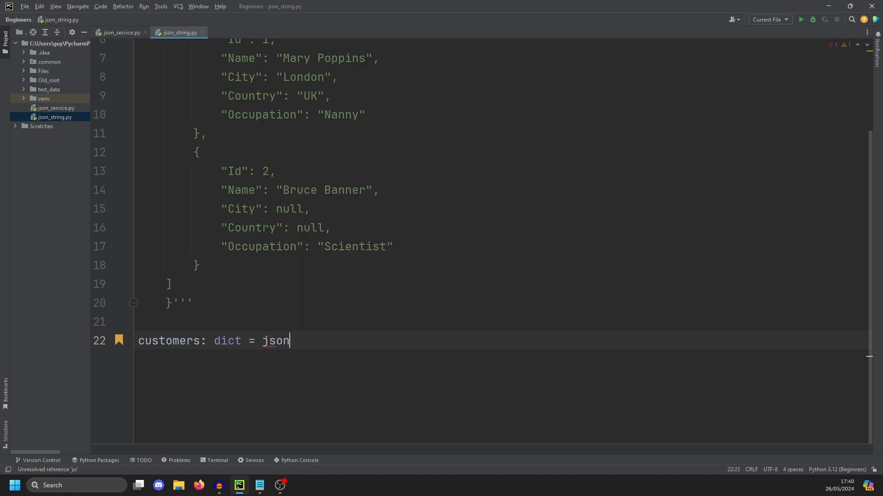
text(.loads)
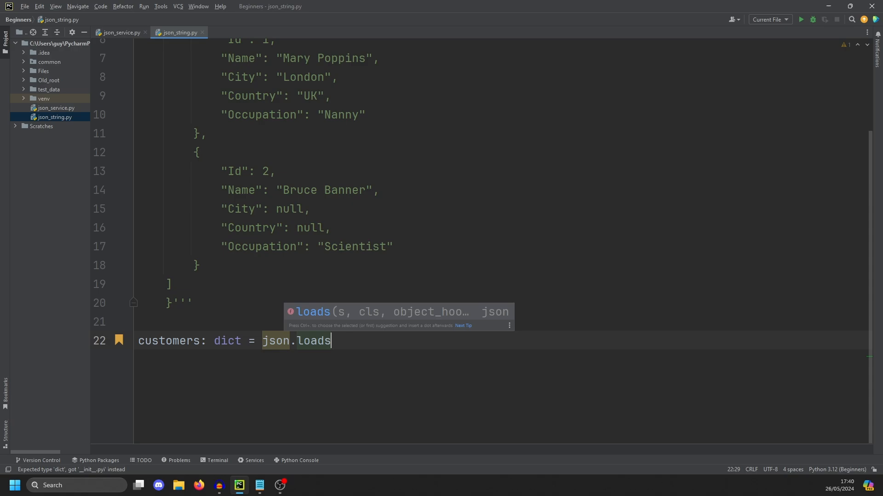
text((cust)
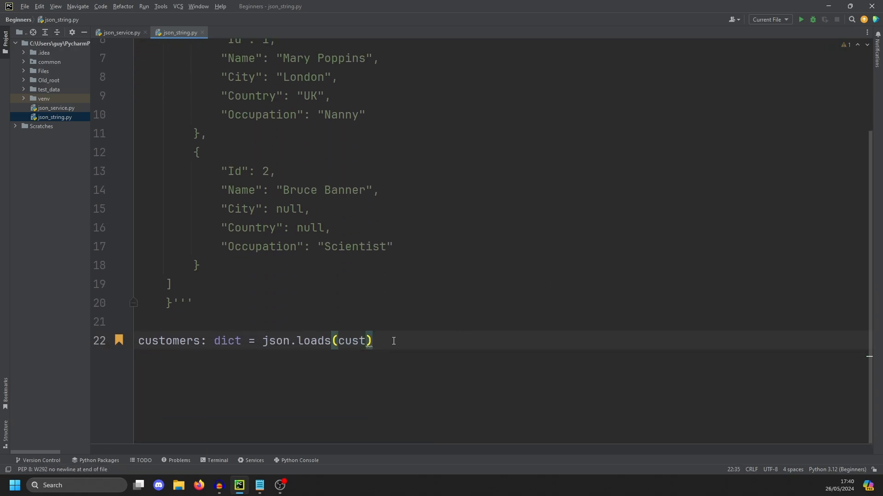
text(print)
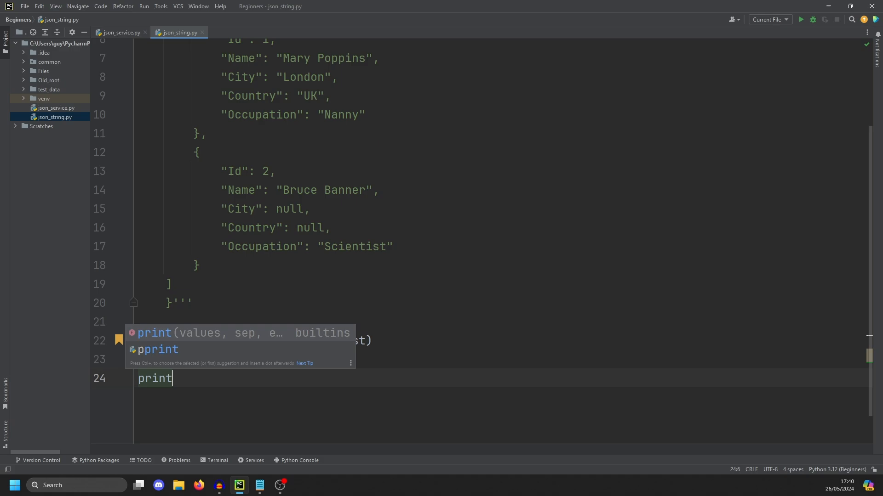
click(800, 18)
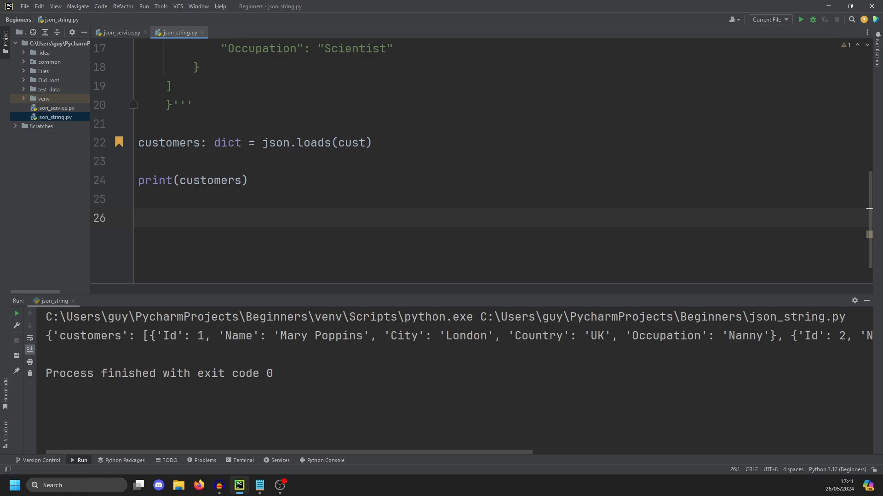
Loop over customers['customers'] printing f-string Name - Occupation, and run for Mary Poppins and Bruce Banner
text(fo)
text(print(f')
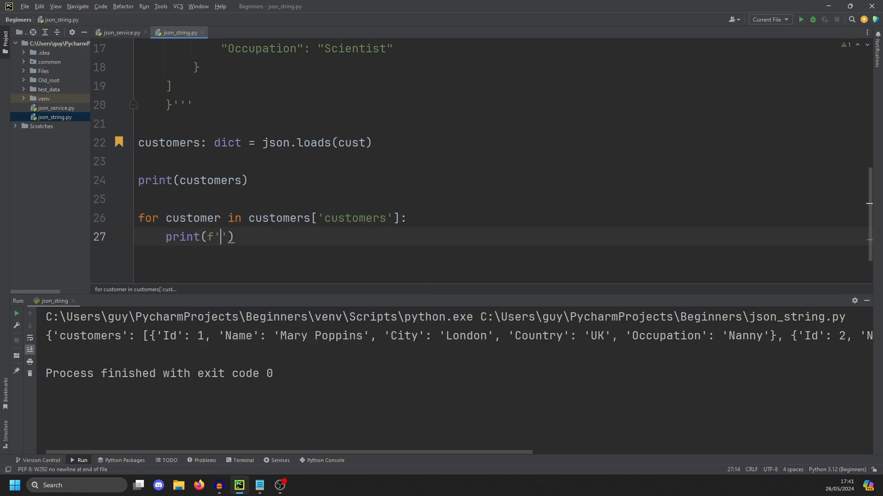
text({} -)
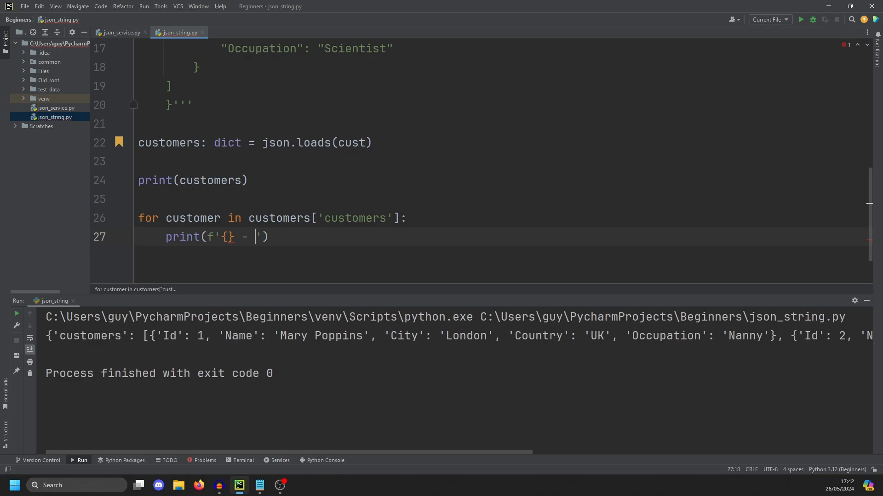
text(customer['Name)
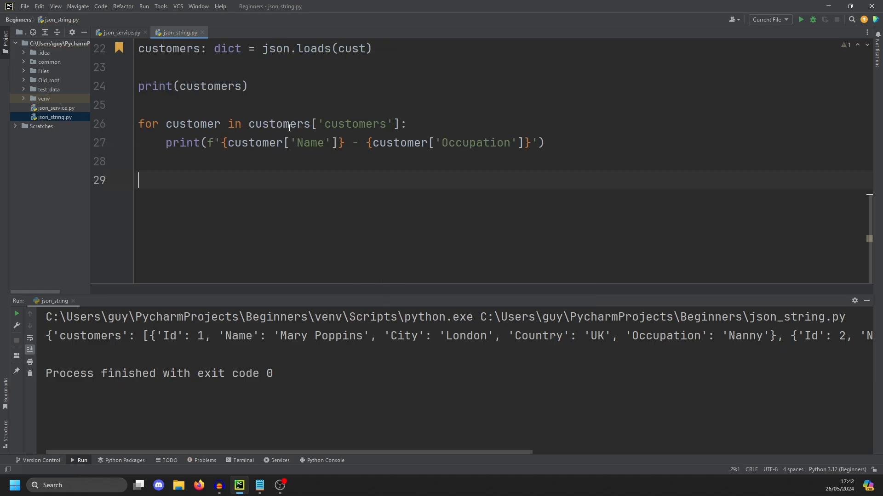
scroll(up, 3)
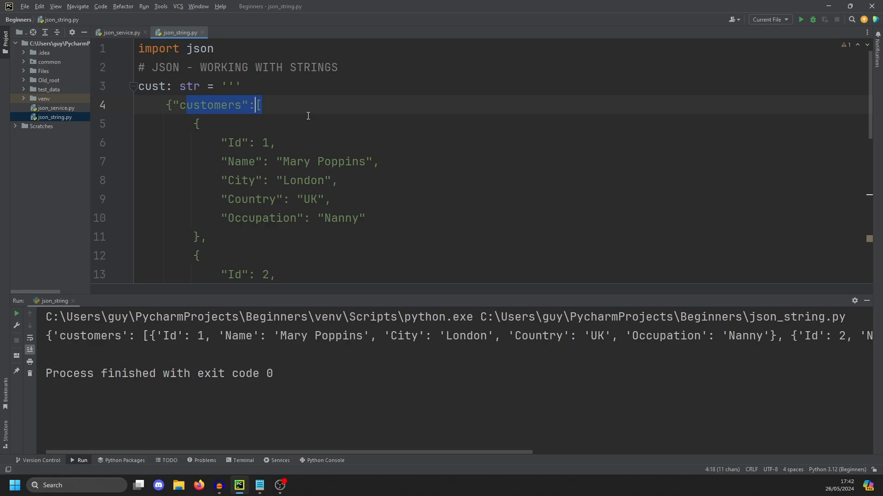
scroll(down, 3)
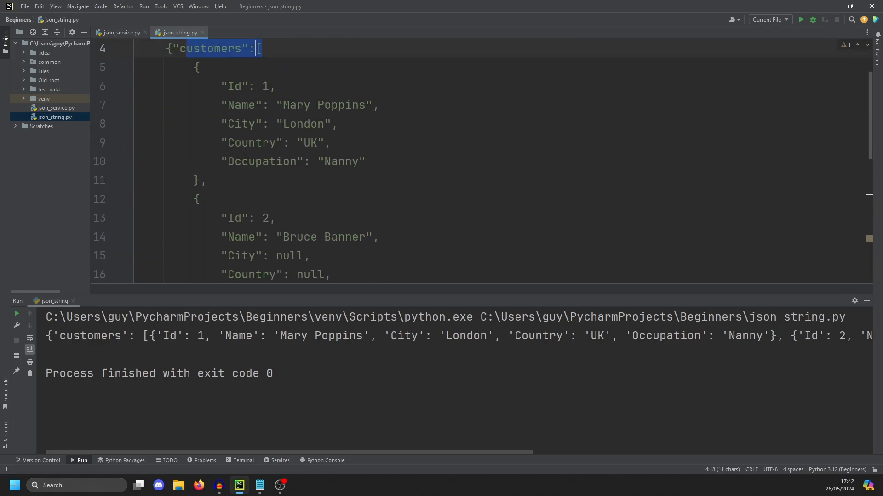
scroll(down, 3)
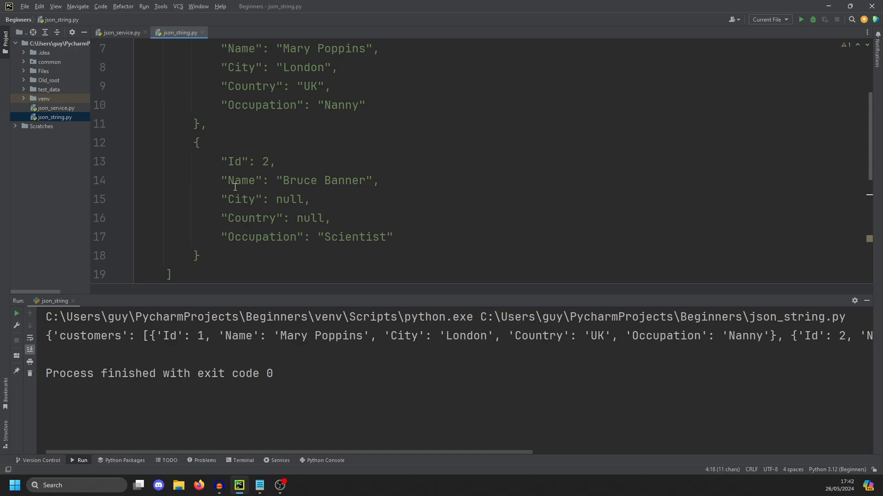
scroll(down, 3)
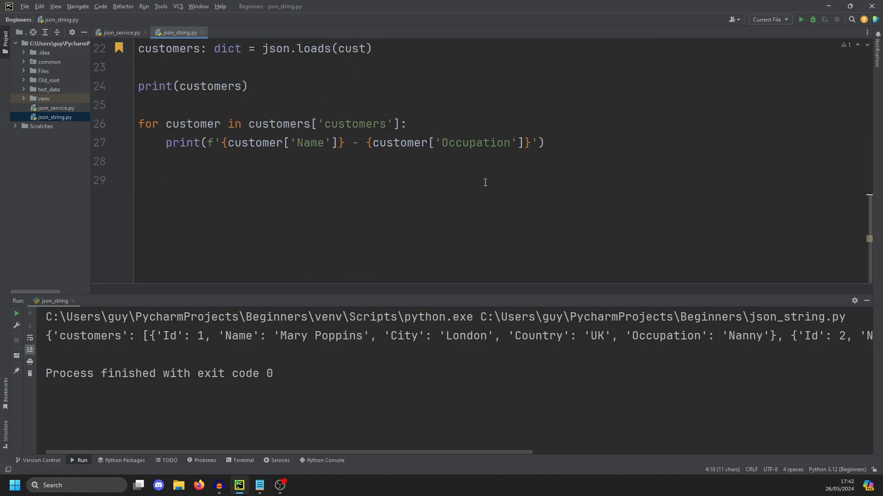
click(801, 18)
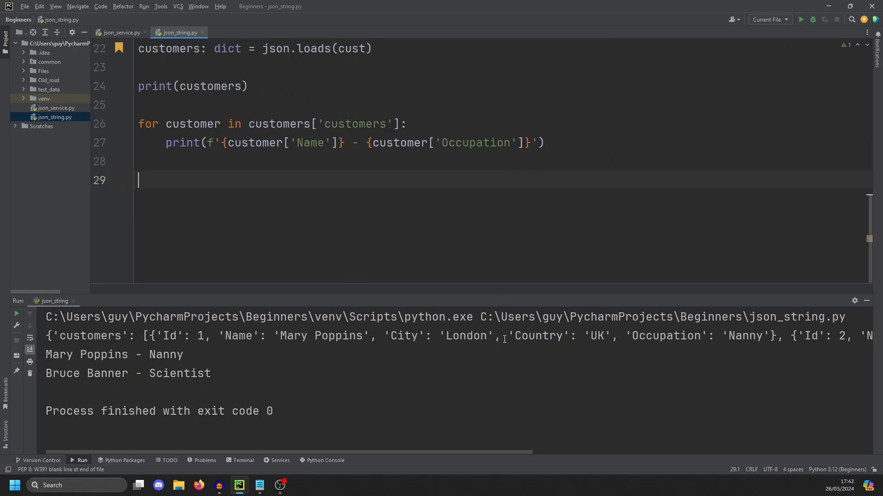
mouse_move(276, 371)
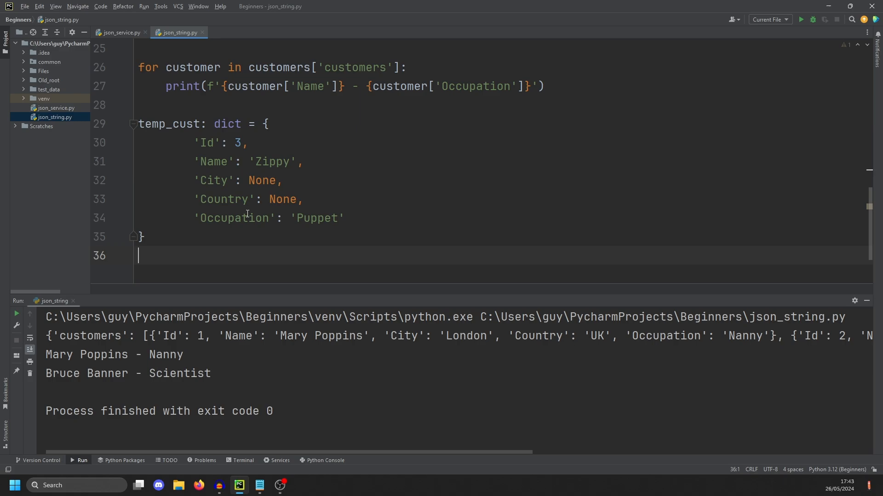
Append temp_cust for Zippy to customers['customers'] and print the updated list
click(291, 162)
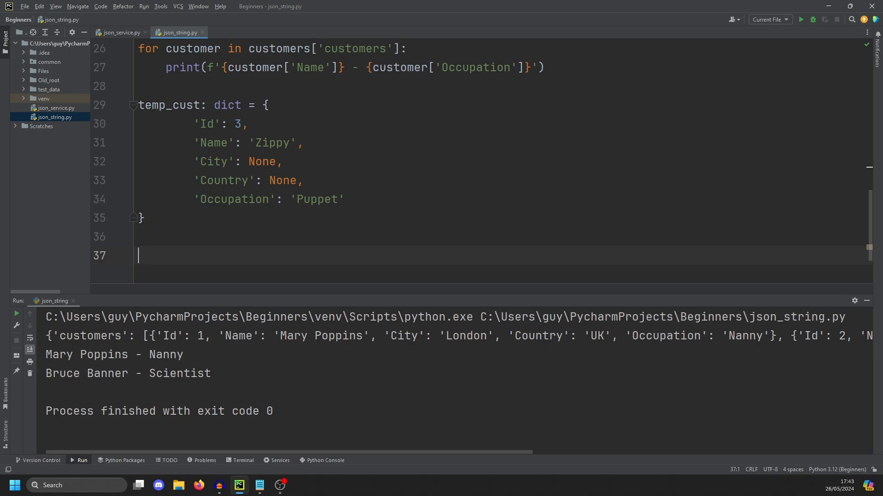
text(customers['customers)
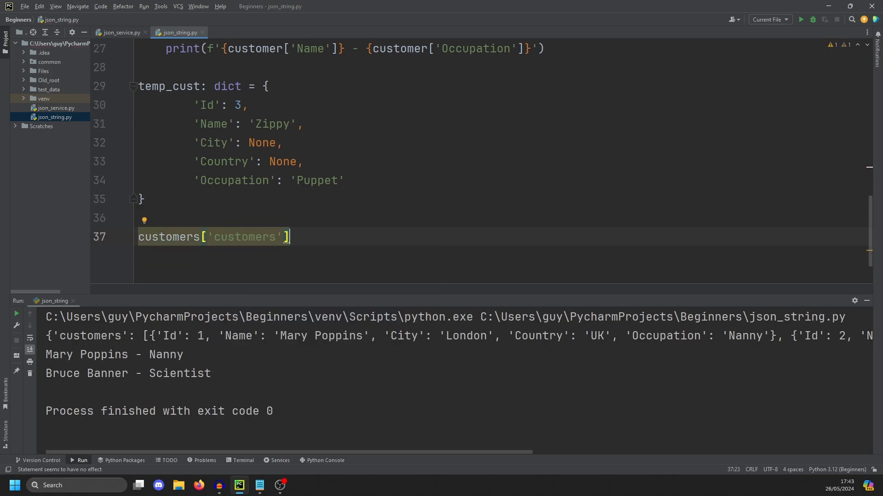
text(.append)
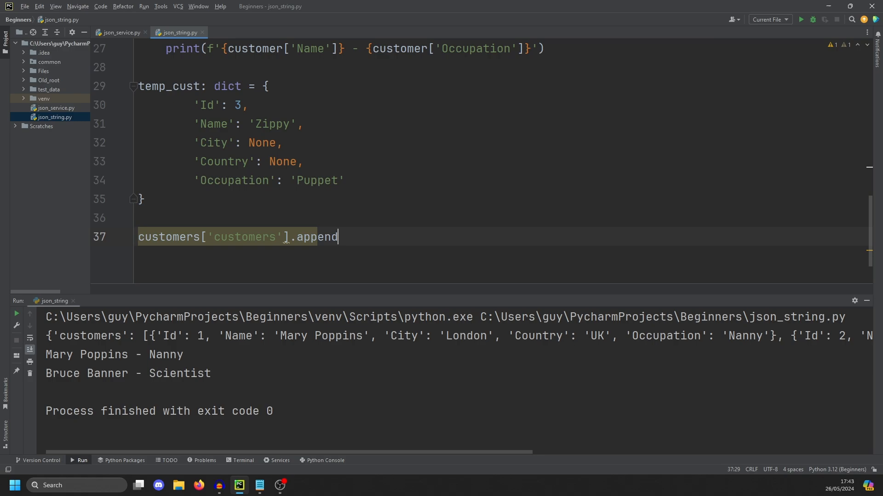
text((temp_cust)
text(print(customers))
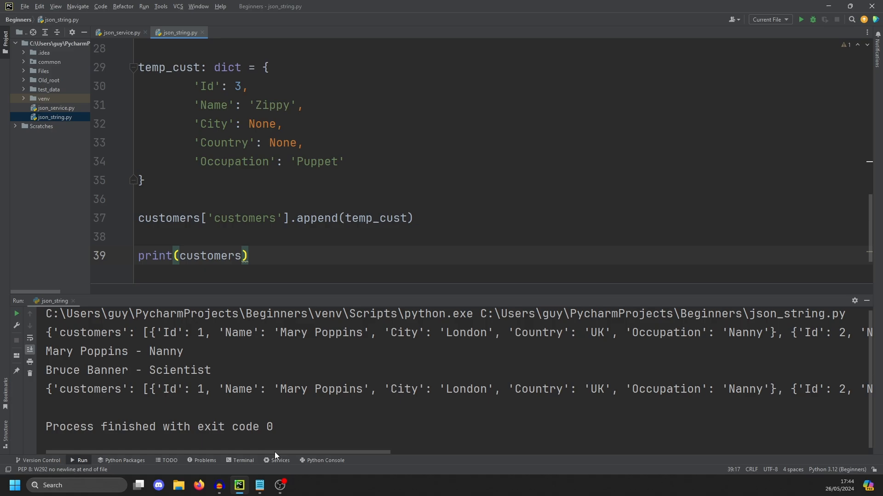
scroll(right, 3)
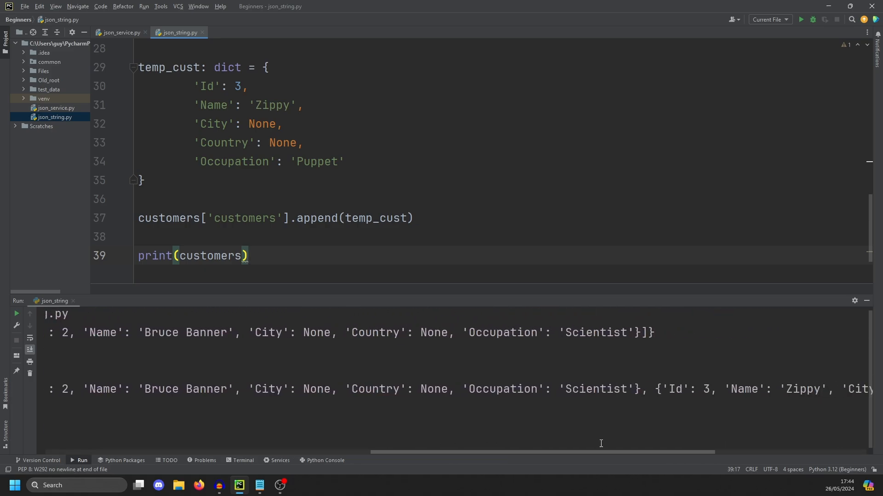
scroll(right, 3)
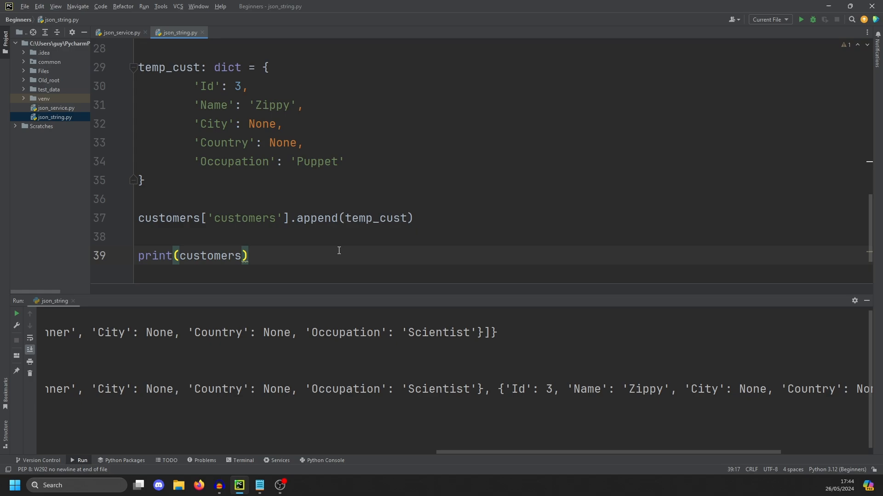
Write json_payload: str = json.dumps(customers), print it, and inspect the double-quoted output with nulls
text(json_payload: str =)
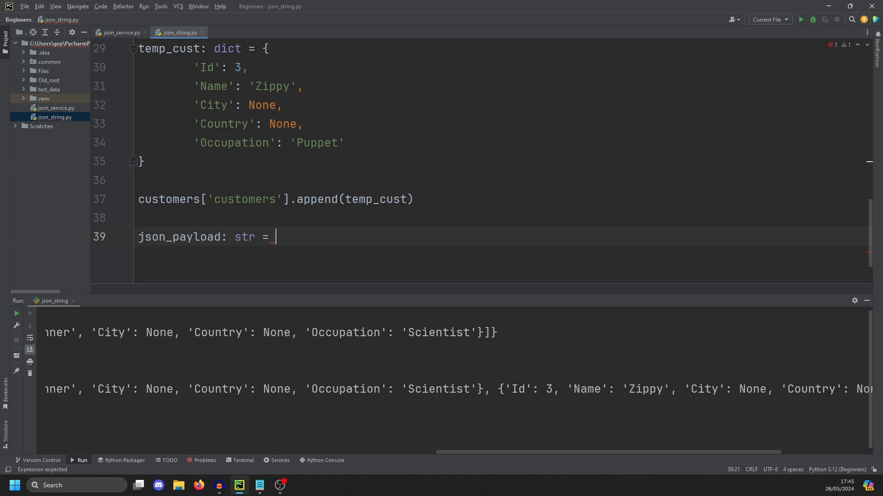
text(json.dumps(customers)
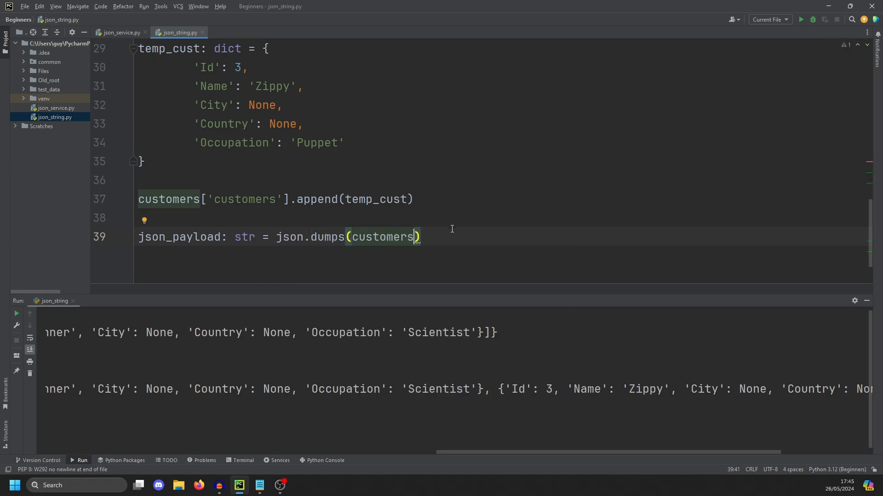
text(print(json_payload)
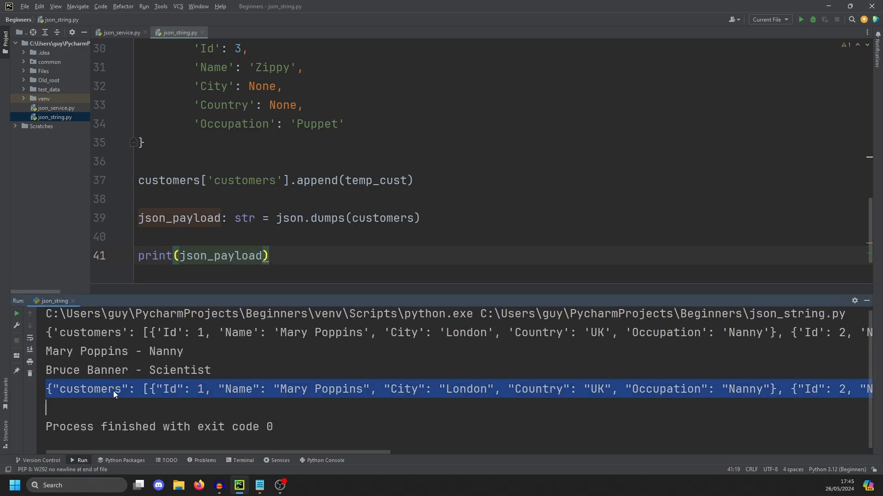
click(66, 389)
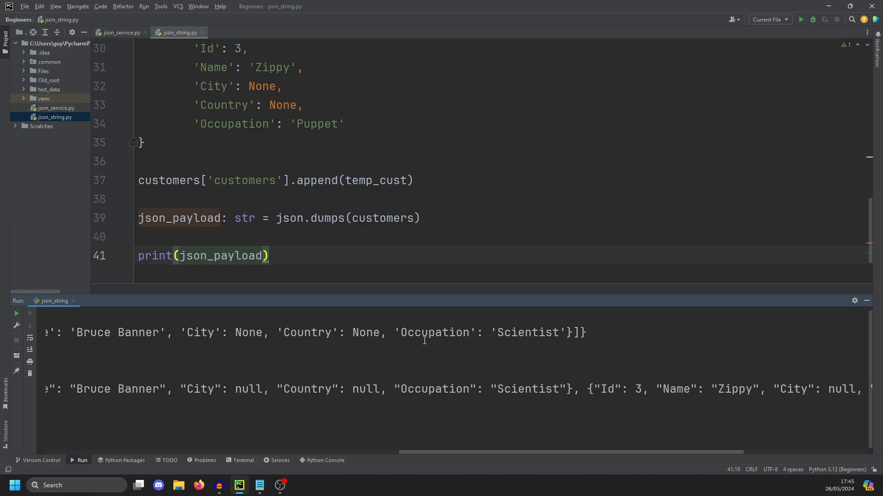
mouse_move(554, 445)
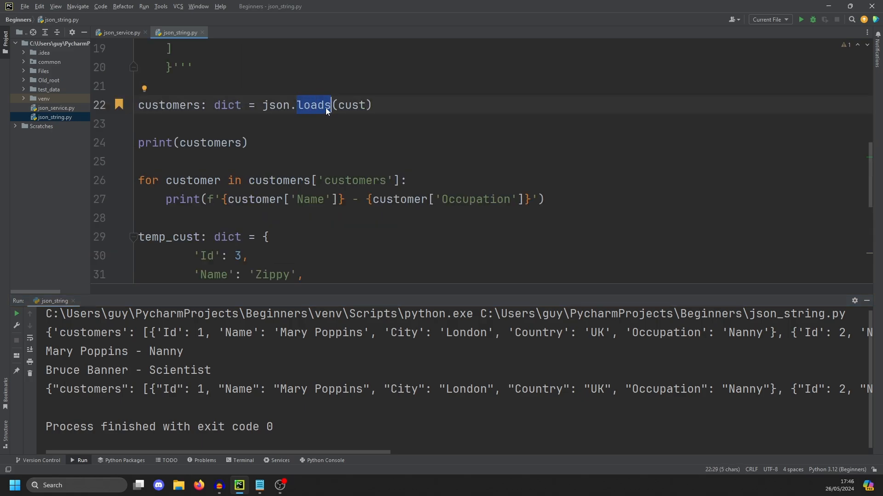
mouse_move(297, 117)
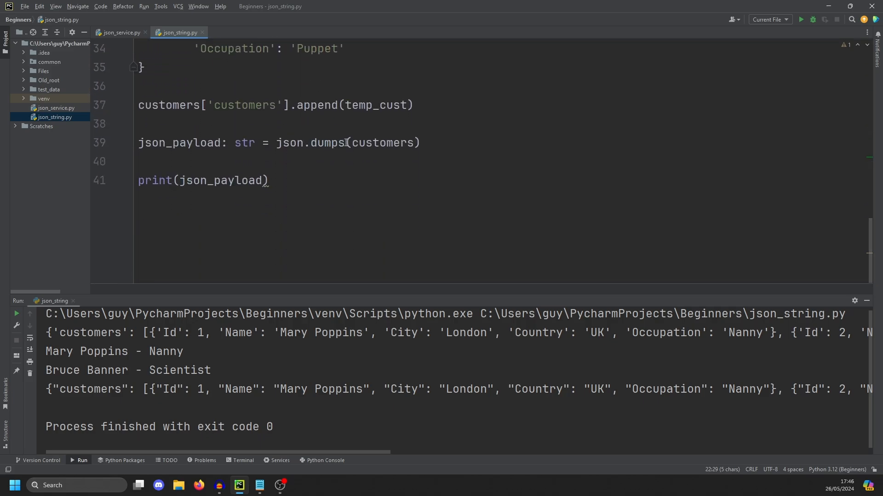
double_click(329, 142)
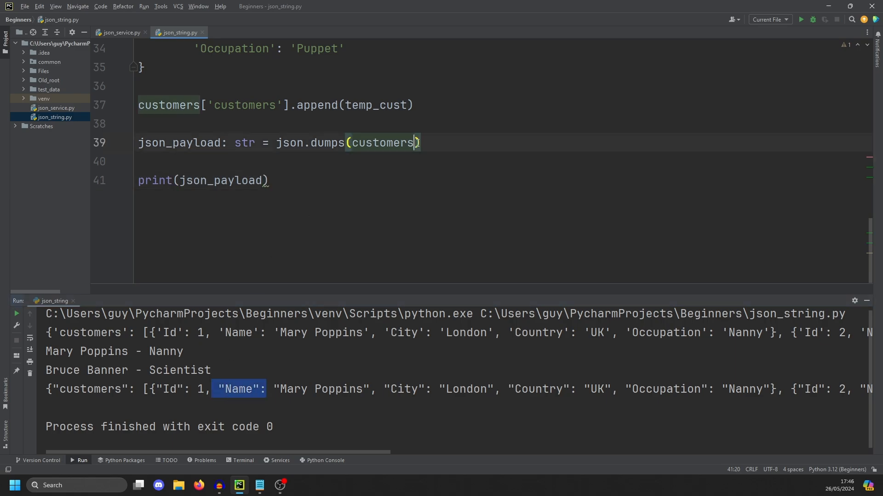
Add indent=4 to json.dumps so the printed payload shows each field on its own line
text(,k)
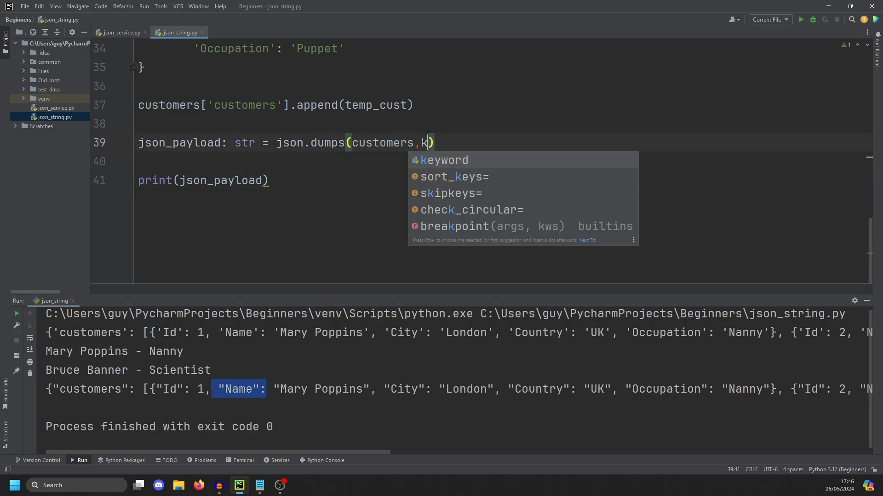
text(i)
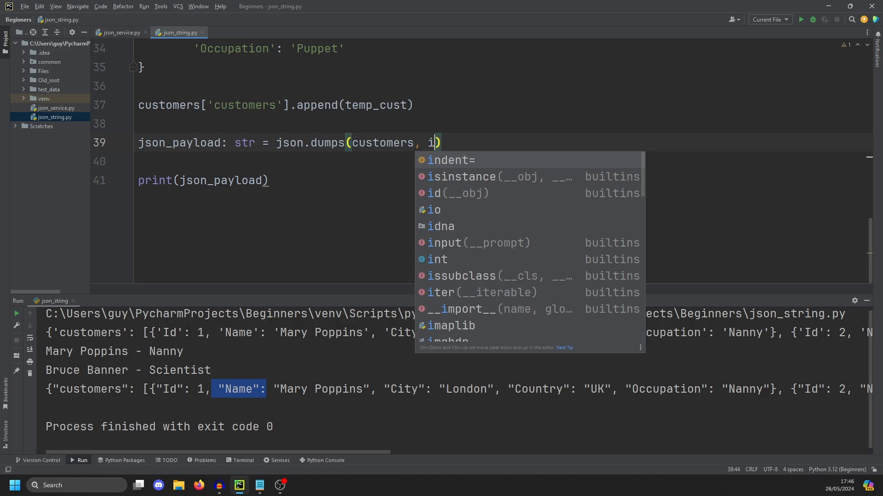
text(ndent=4)
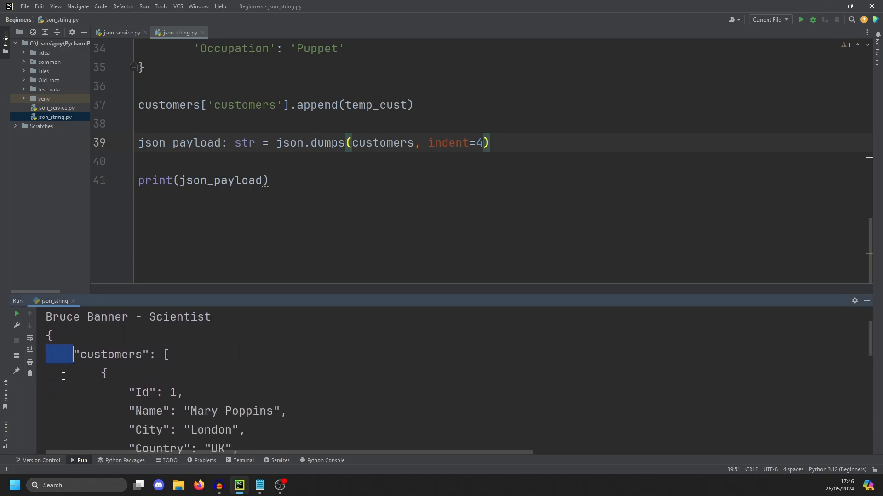
click(103, 373)
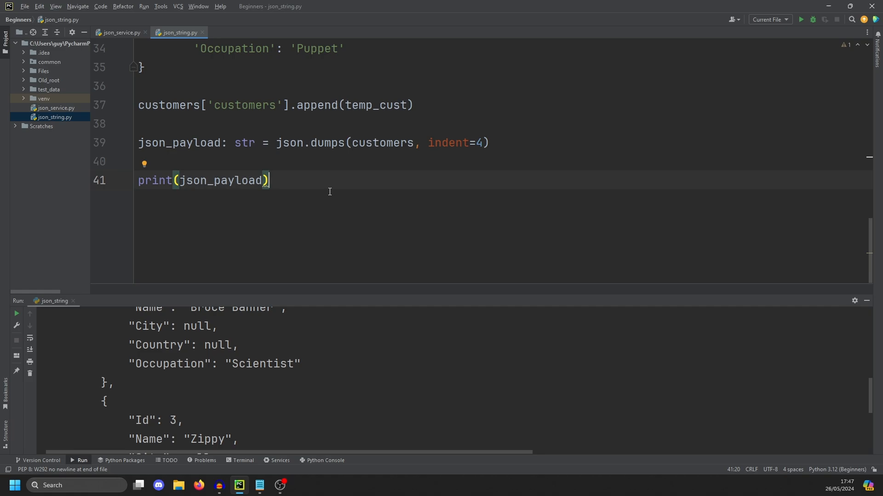
scroll(down, 3)
text(#JSON - WORKING WITH FILES)
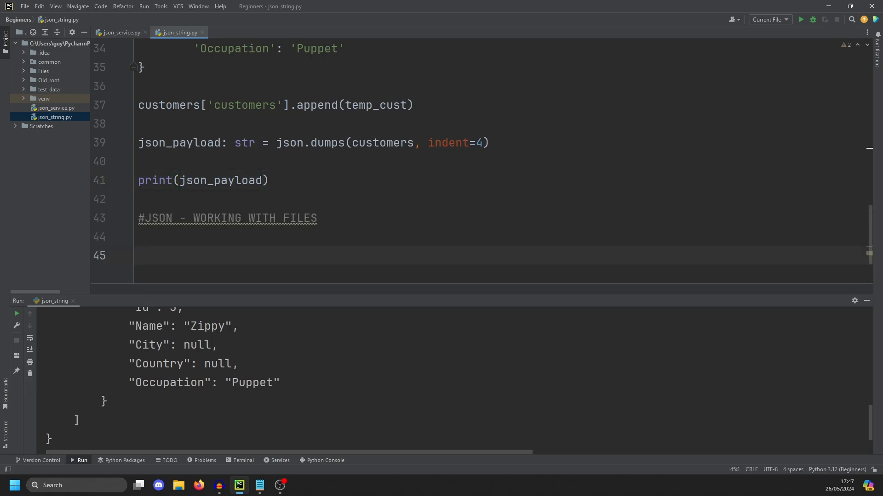
Start a with open('json.txt', 'w') as json_file: block under the files comment
click(138, 256)
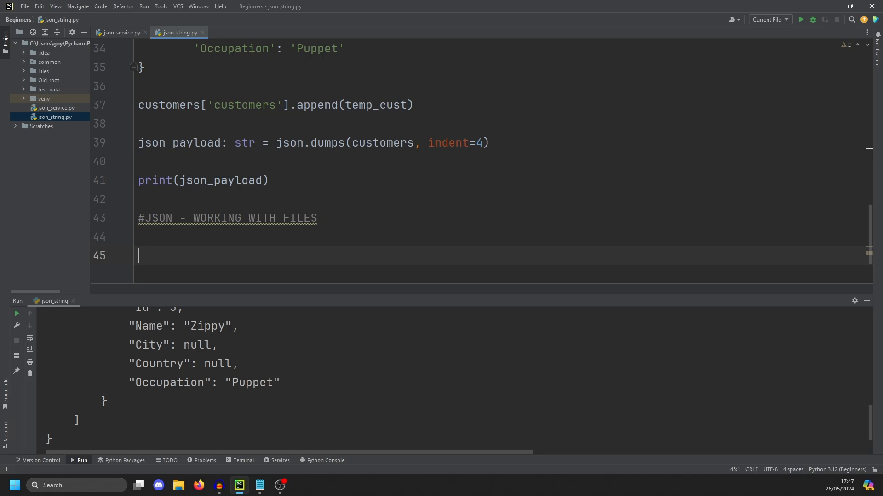
text(with open)
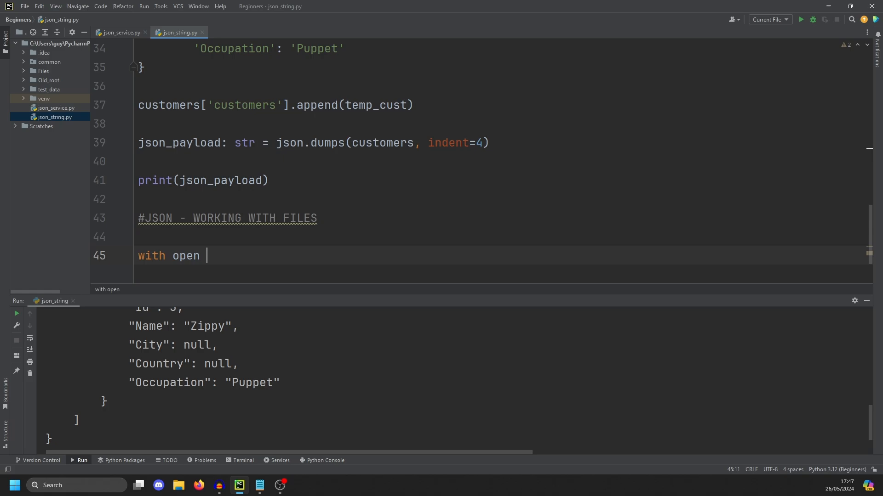
text((')
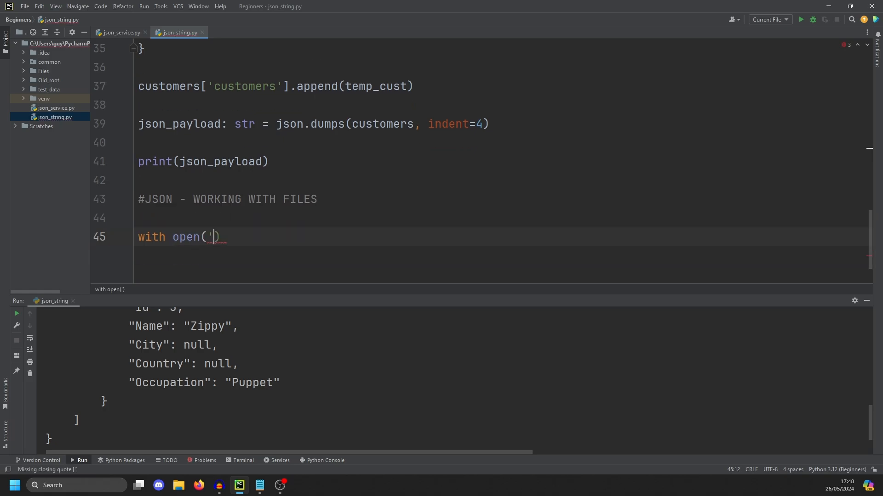
text(json.t)
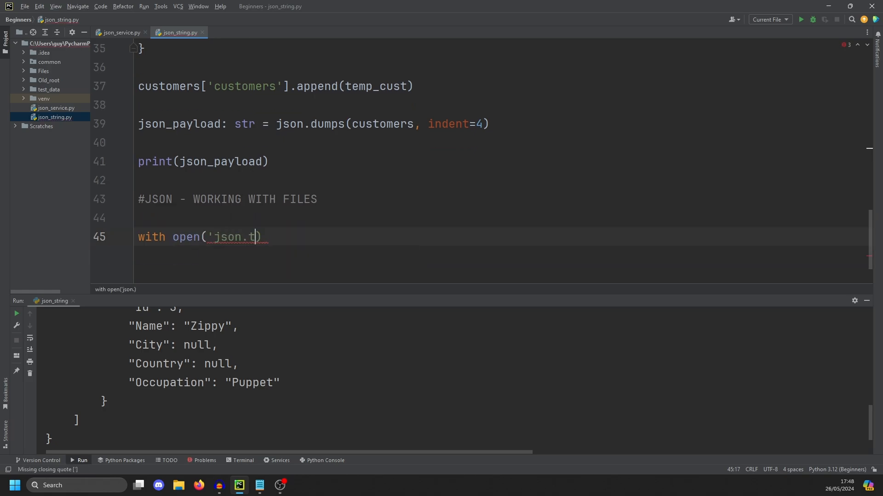
text(xt, 'w)
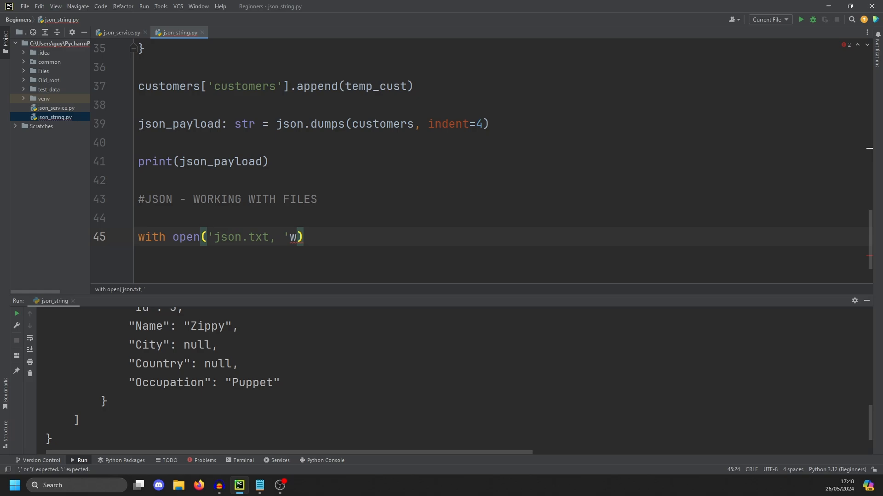
text(' as js)
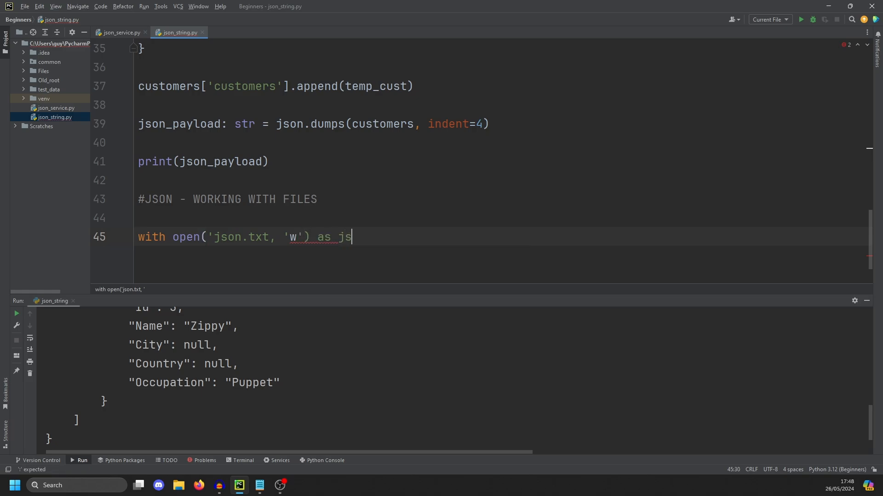
text(on_file:)
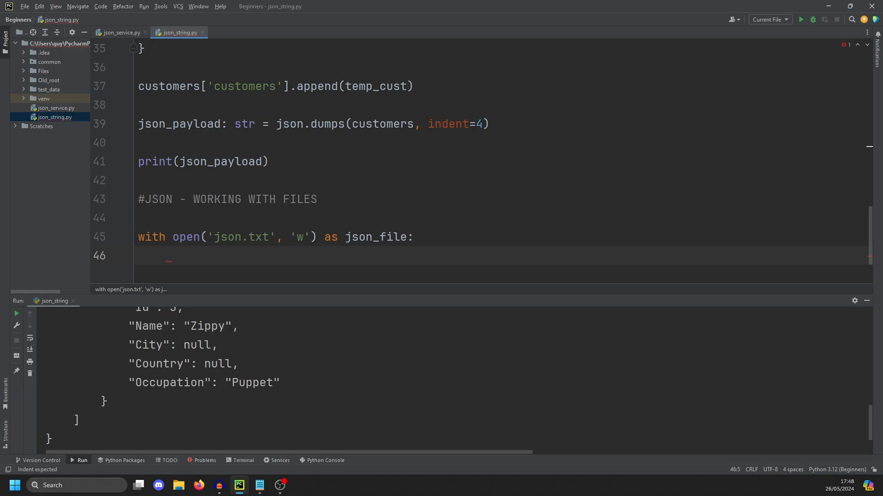
Write json.dump(customers, json_file, indent=4) inside the block to save the data
text(json)
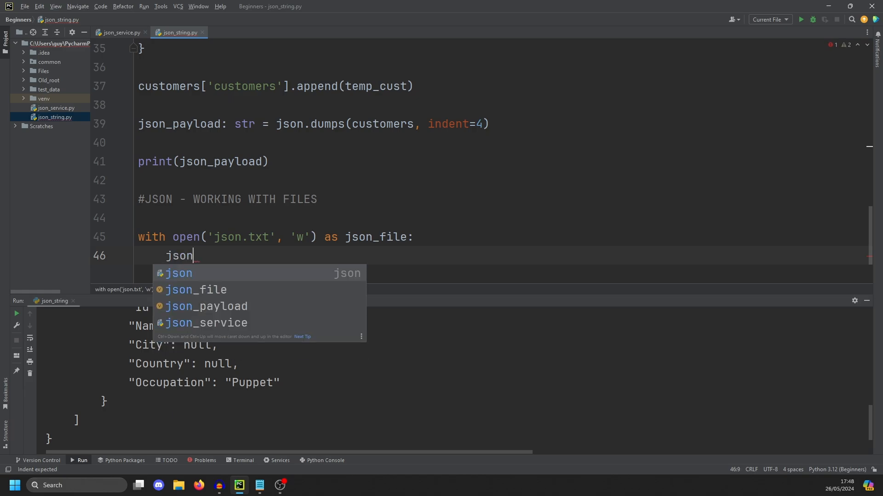
text(.dump()
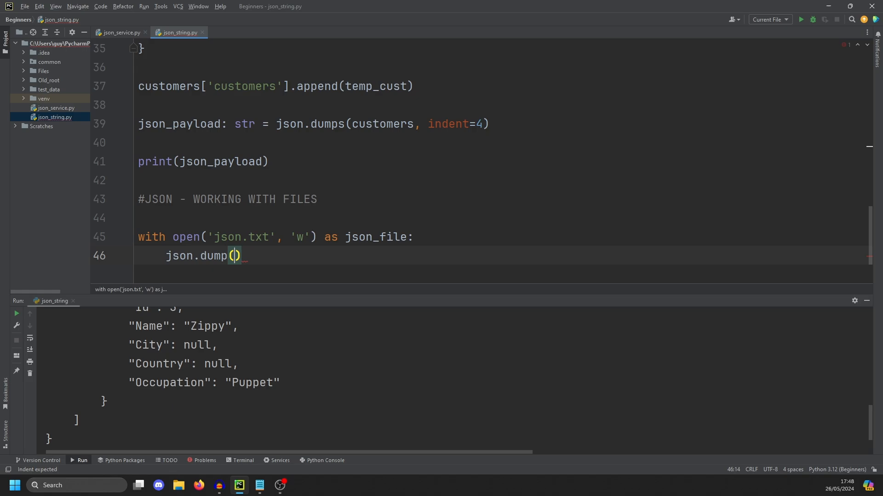
text(customers)
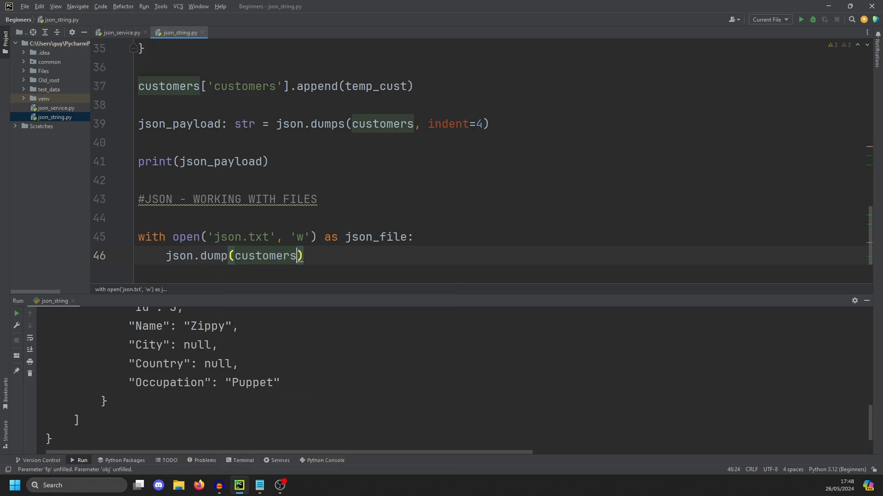
text(,)
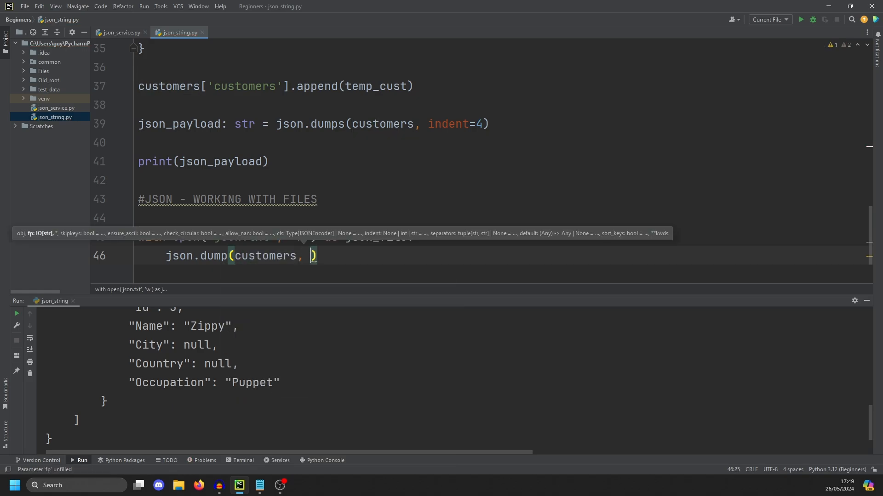
text(json_file,)
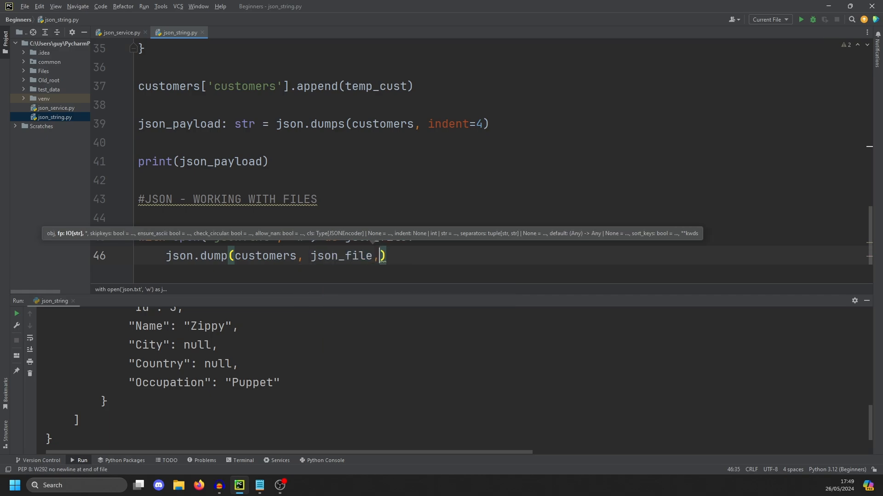
text(inde)
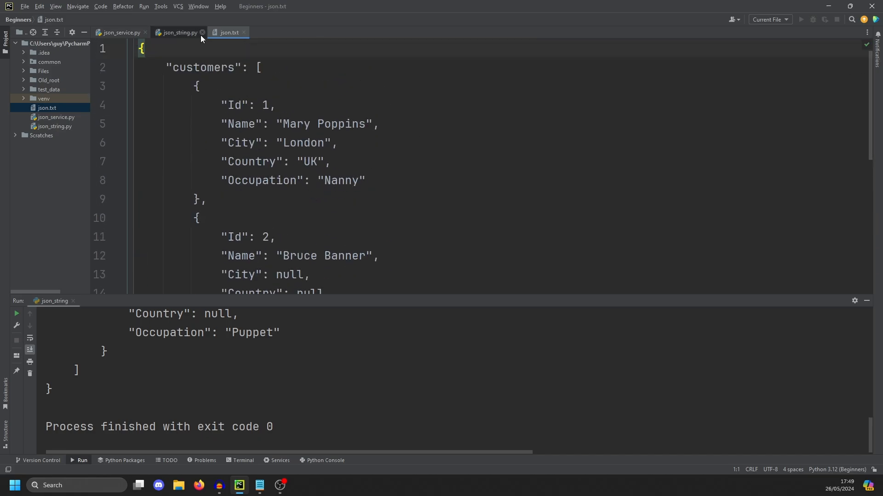
Return from json.txt to the json_string.py code
click(179, 32)
text(j)
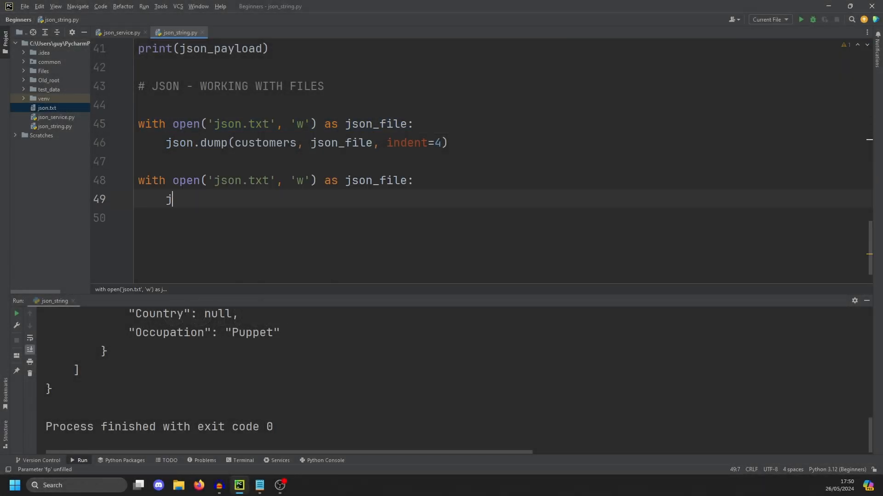
Read json.txt in 'r' mode into temp via json.load(json_file), print temp, and run
key(Backspace)
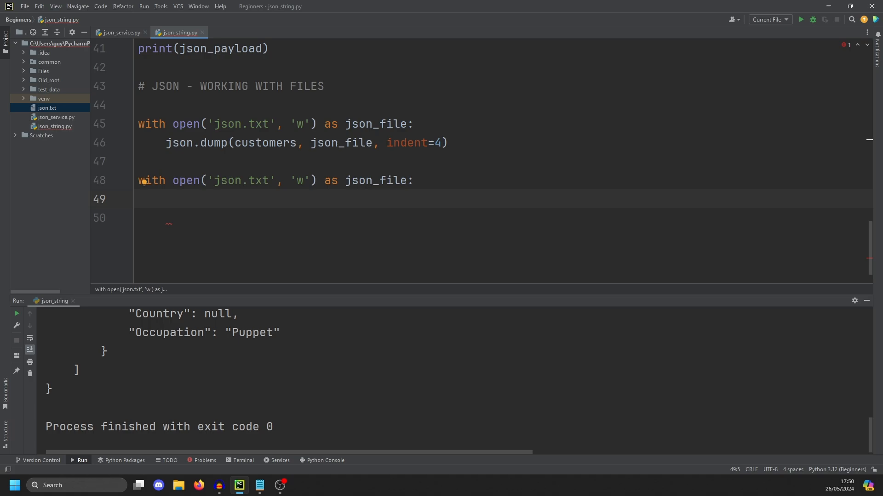
text(j)
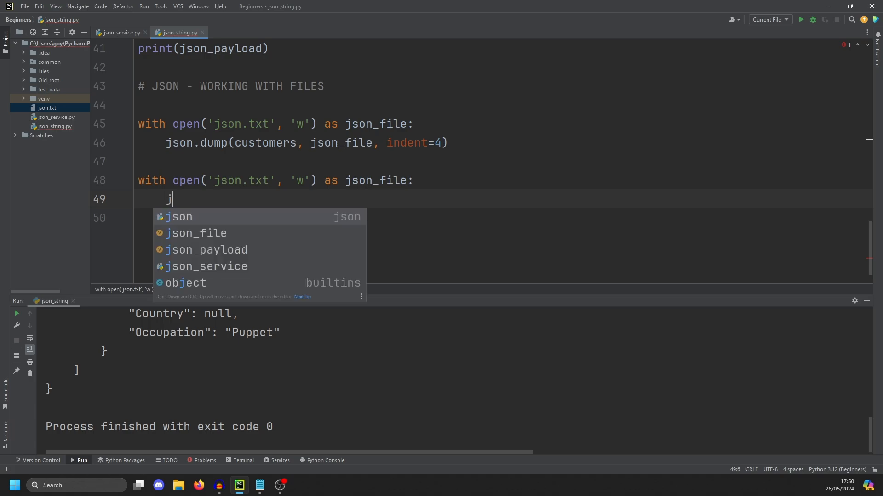
text(temp = js)
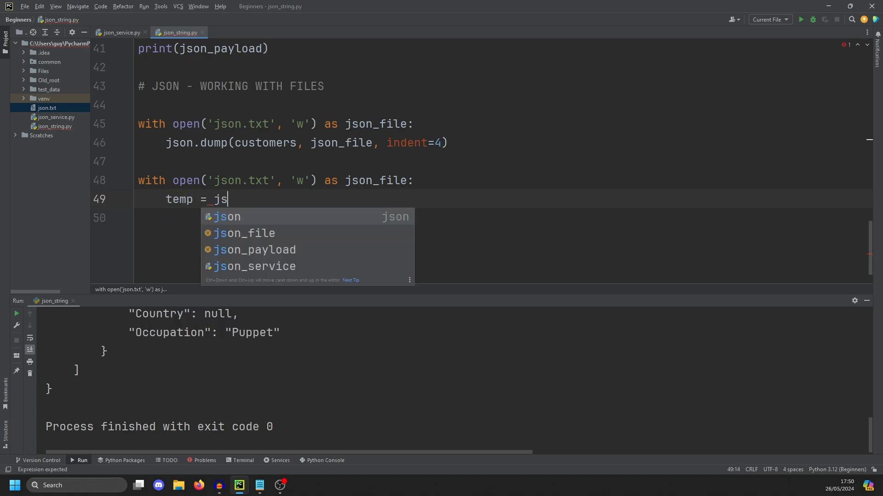
text(on.load()
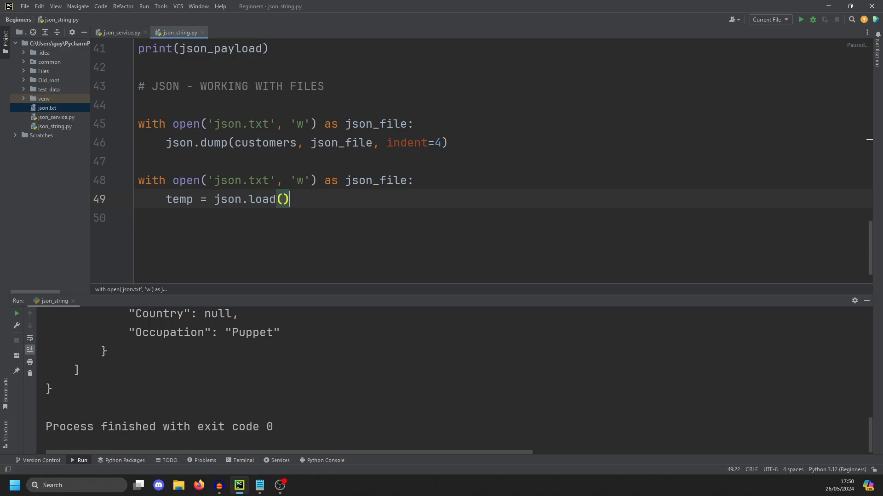
click(284, 199)
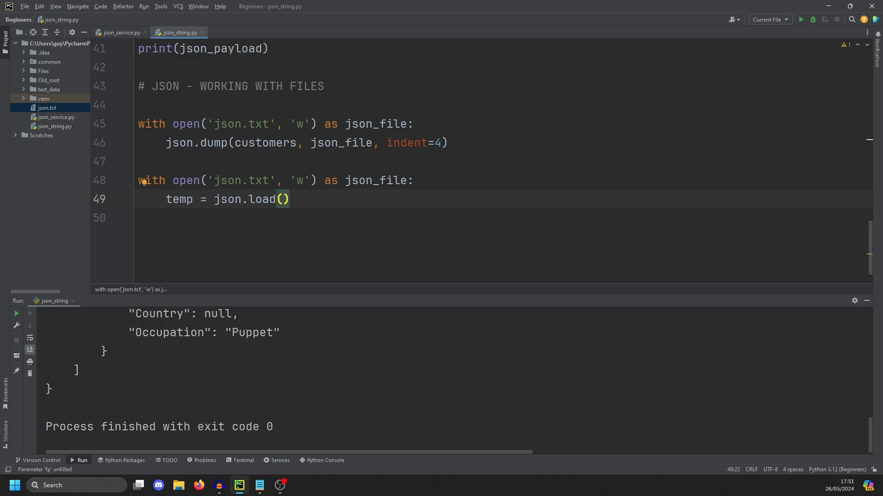
text(json_file)
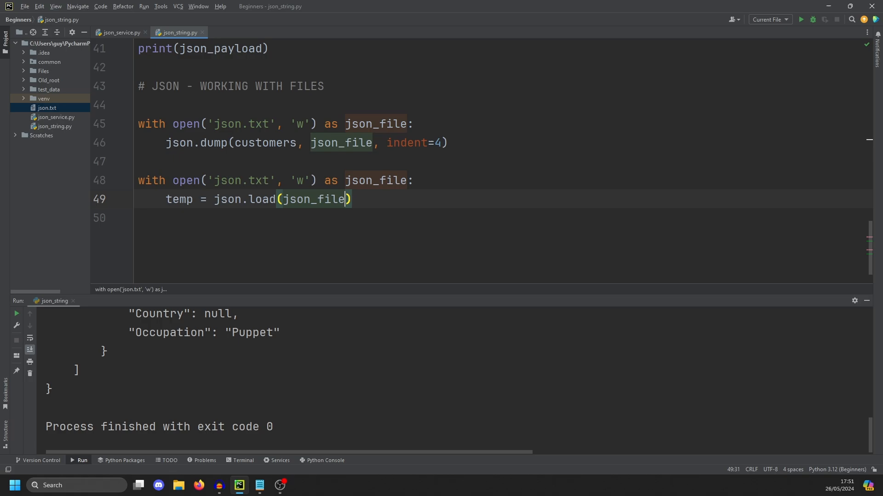
text(r)
text(print(temp))
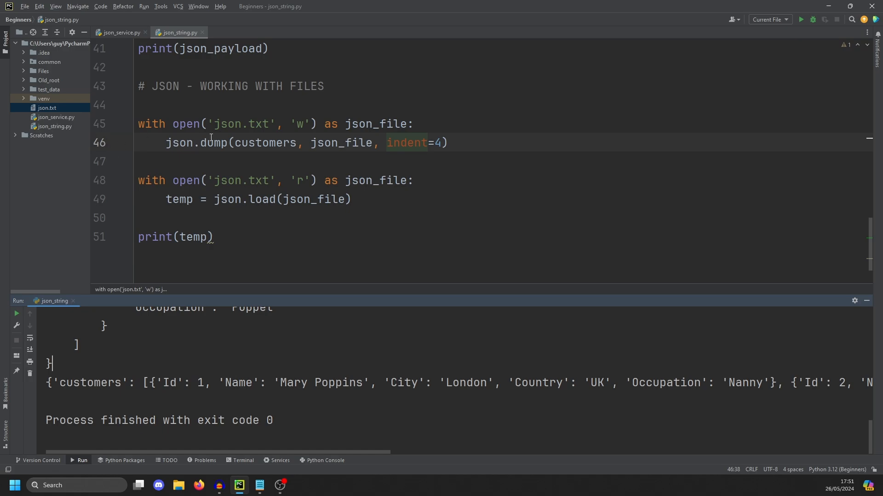
click(120, 32)
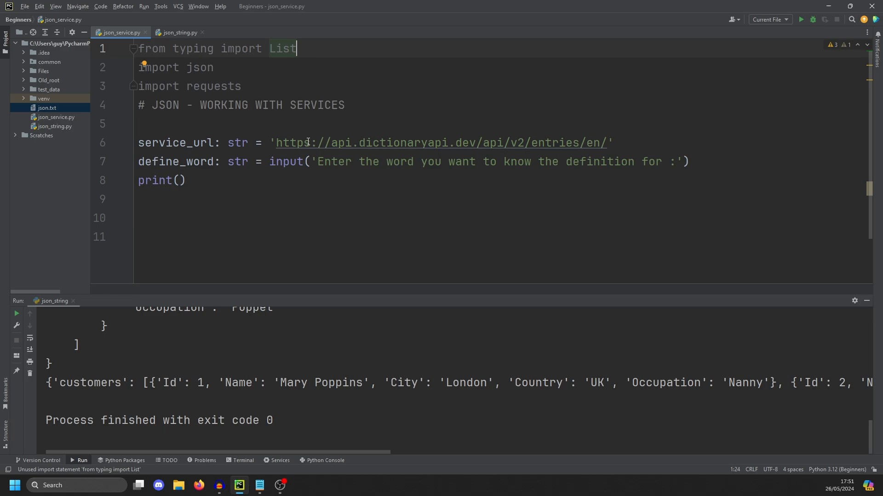
Review json_service.py's json and requests imports and open a project terminal beneath it
double_click(440, 143)
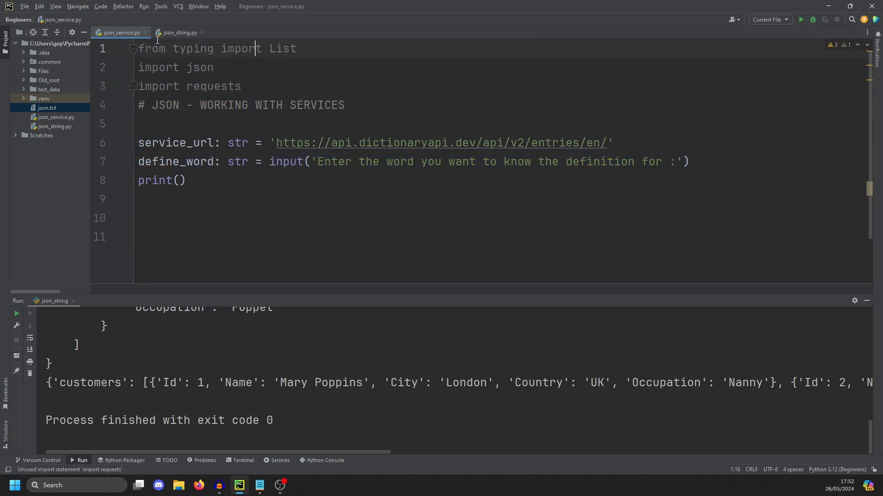
double_click(282, 49)
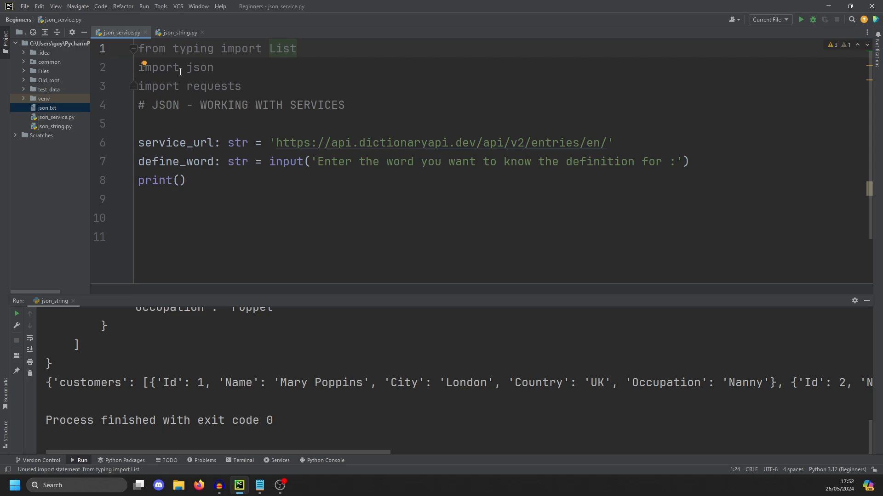
click(212, 67)
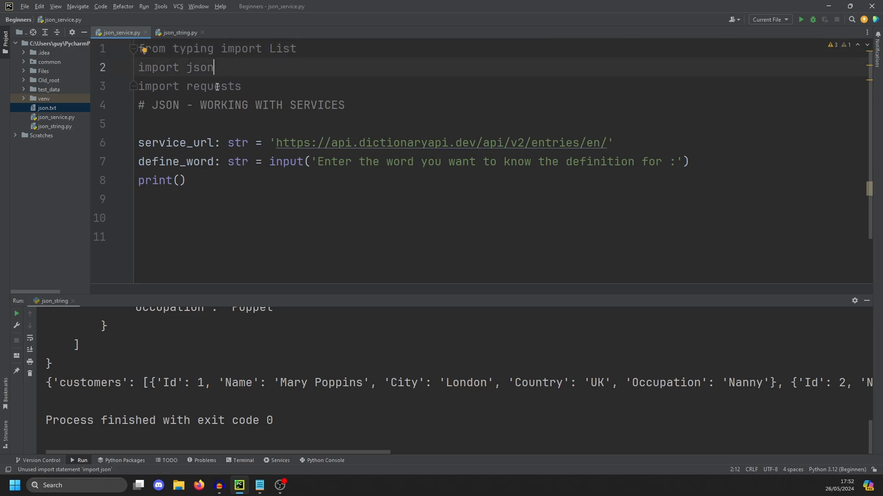
click(242, 86)
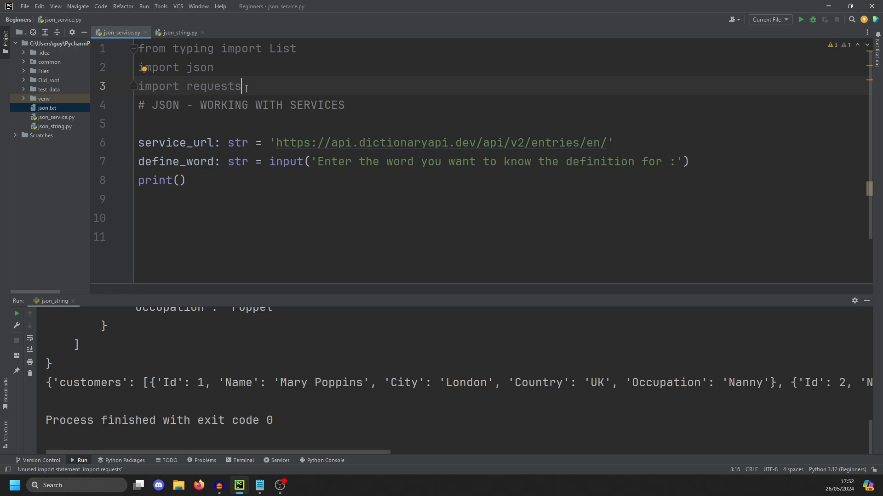
click(243, 461)
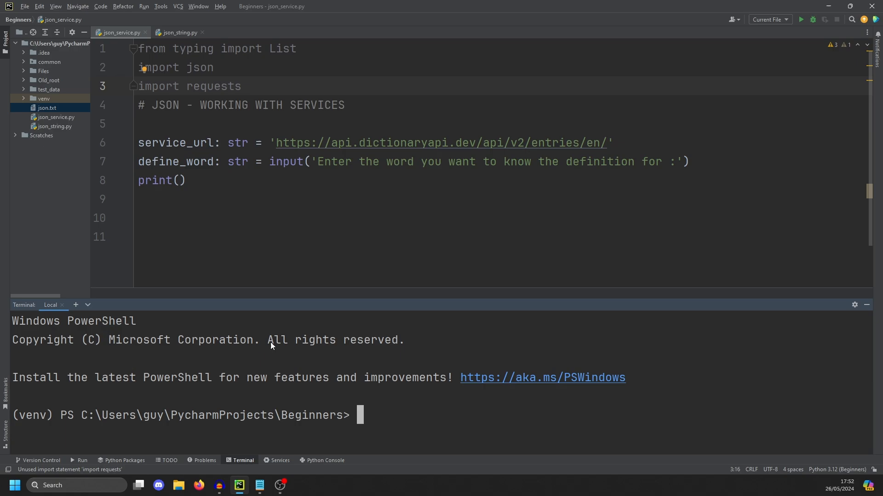
Enter pip install in the Terminal for the required package
text(pip)
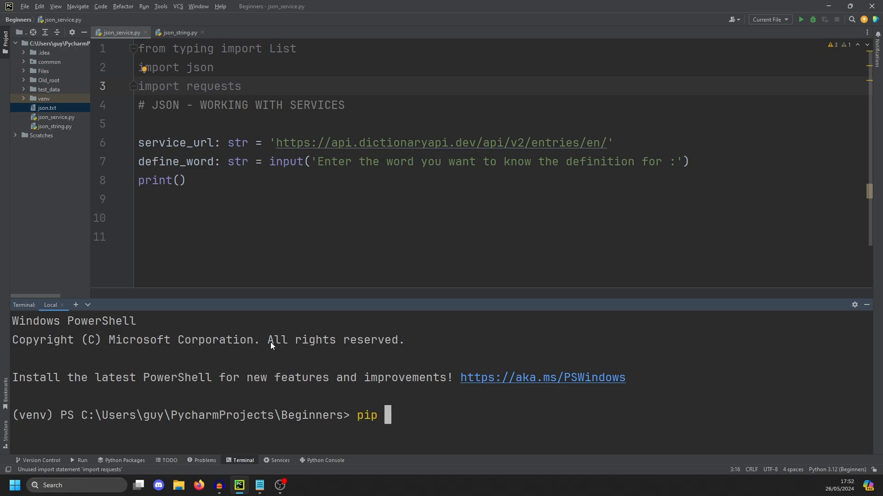
text(install)
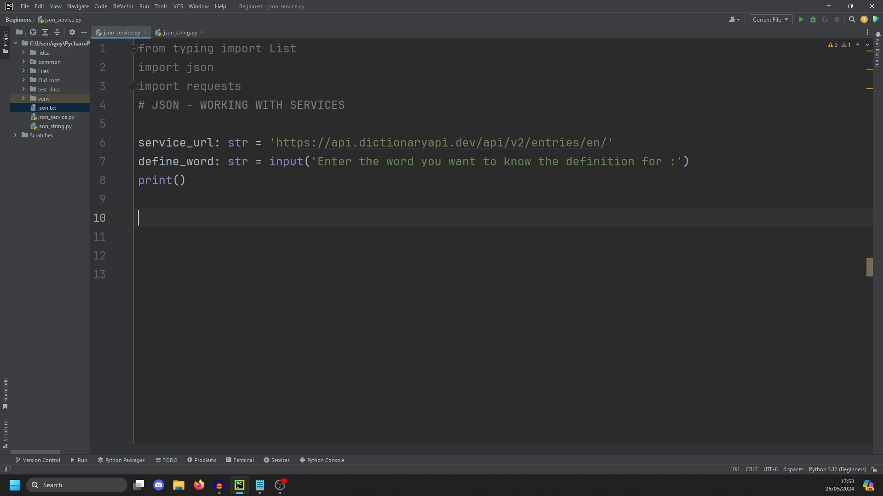
Add json_raw: str = requests.get(service_url + define_word).text to fetch the word's entry
text(json)
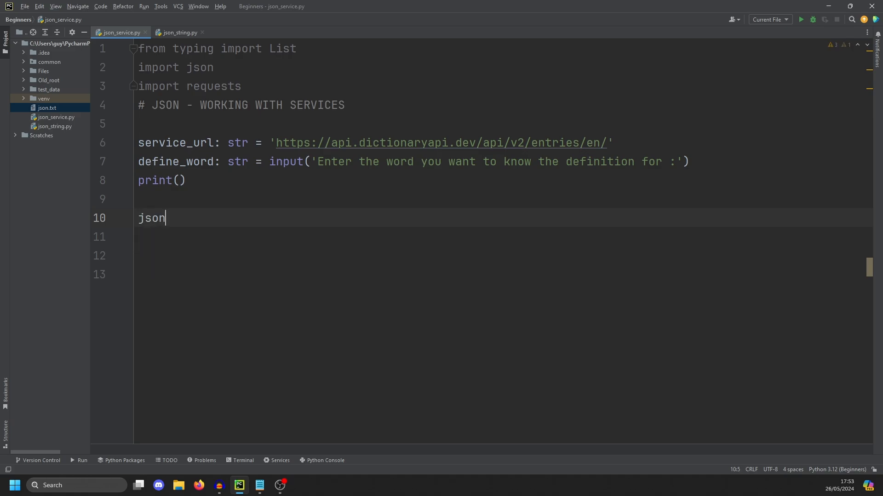
text(_ra)
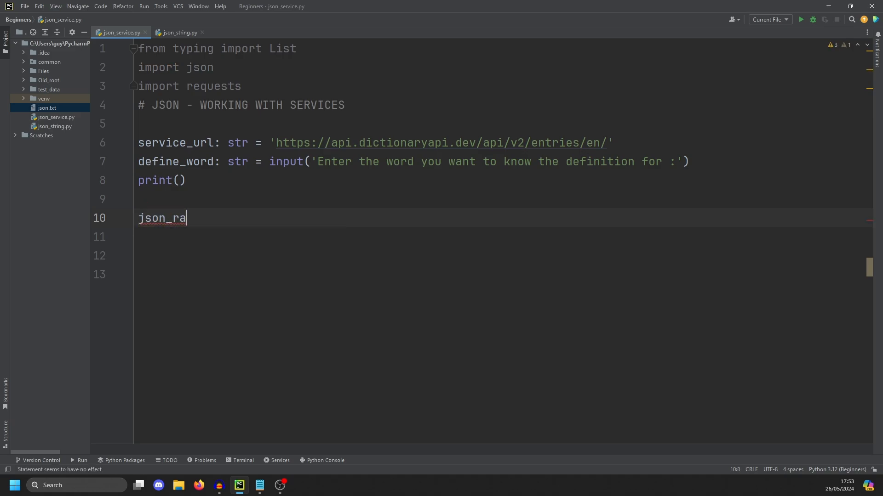
text(w:str =)
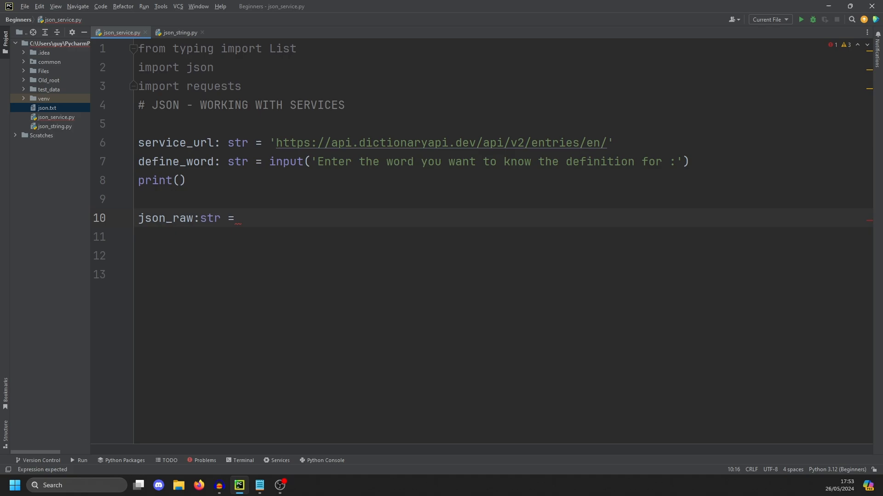
text(requests.get()
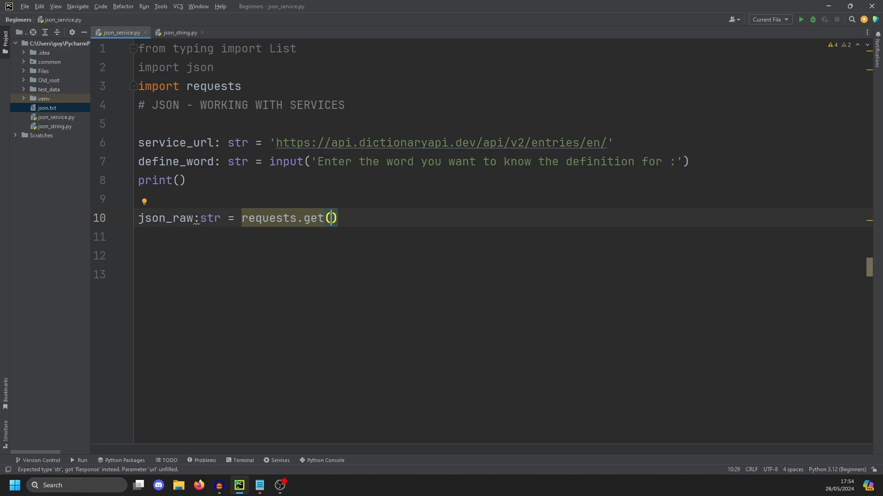
text(ser)
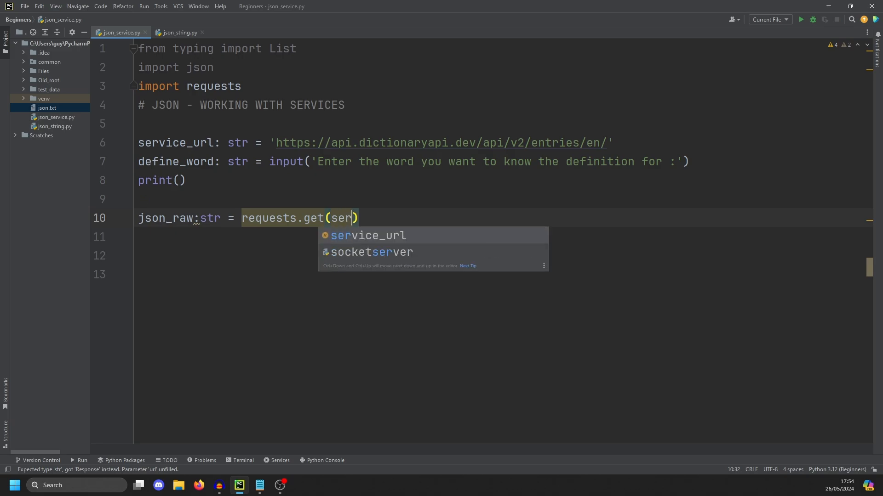
key(Tab)
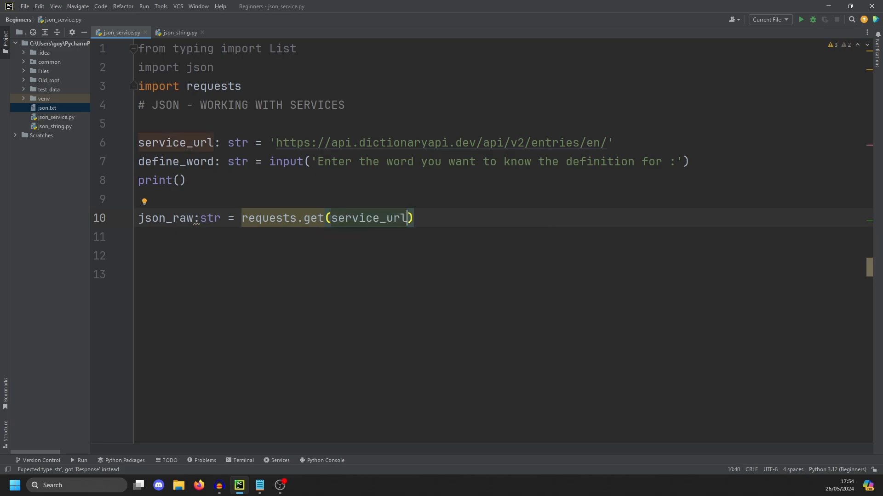
text(+define_word)
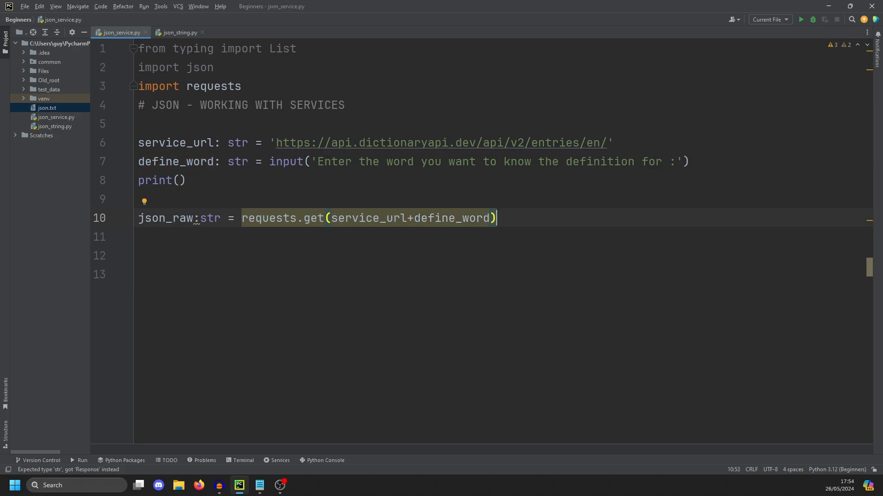
text(.text)
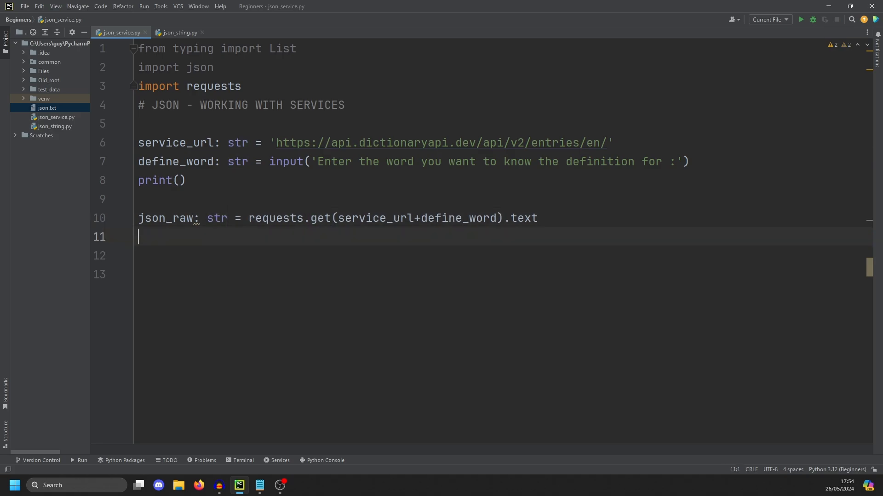
Add json_data: dict = json.loads(json_raw) to parse the response
text(json)
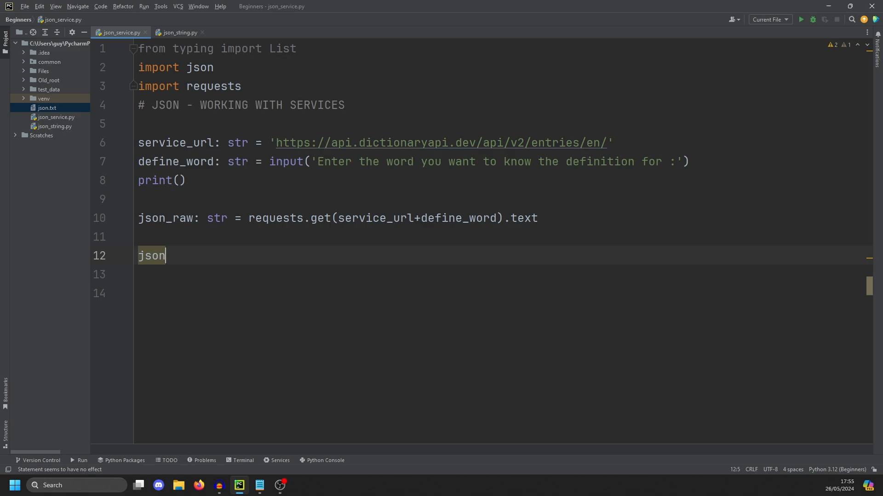
text(_data dict =)
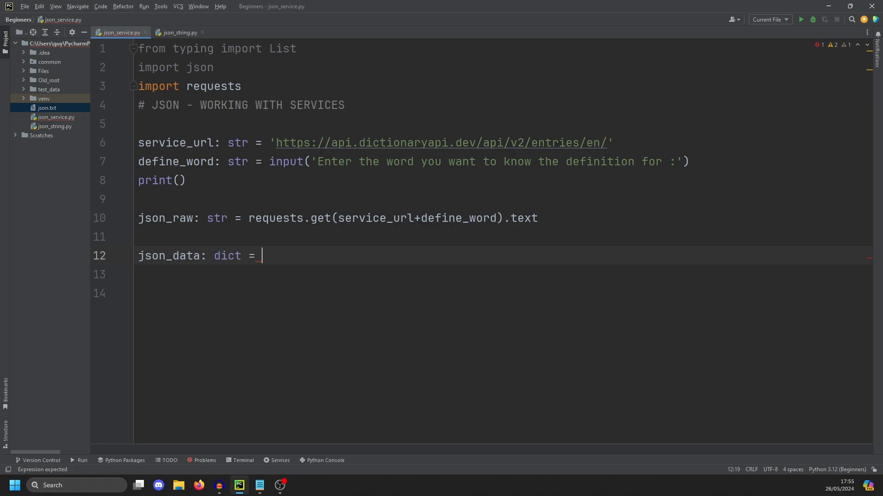
text(json.loads())
text(happy)
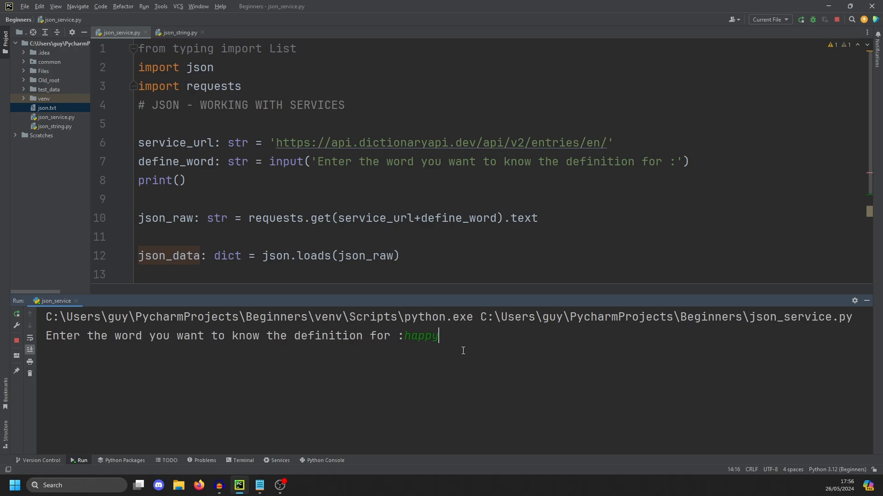
Submit happy and view the parsed dictionary entry in the Run output
key(enter)
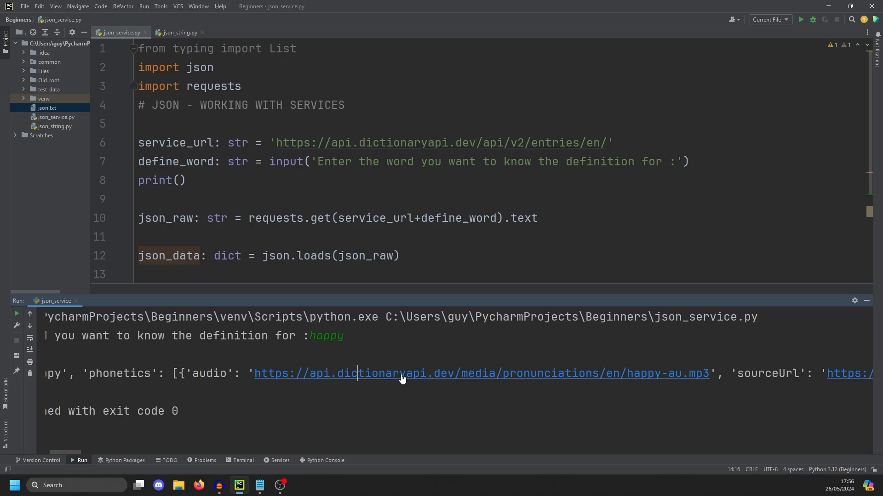
mouse_move(360, 379)
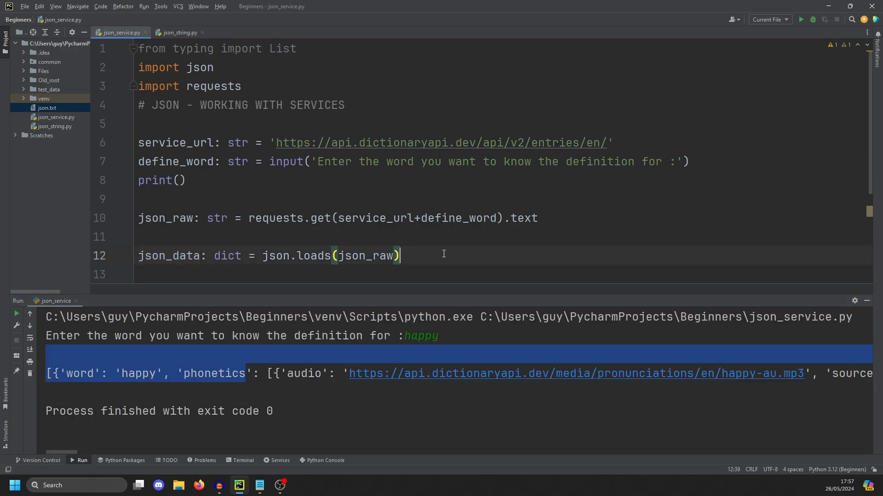
Assign audio_path: str = json_data[0]['Phonetics'][0]['audio'] after printing json_data
text(print(json_data))
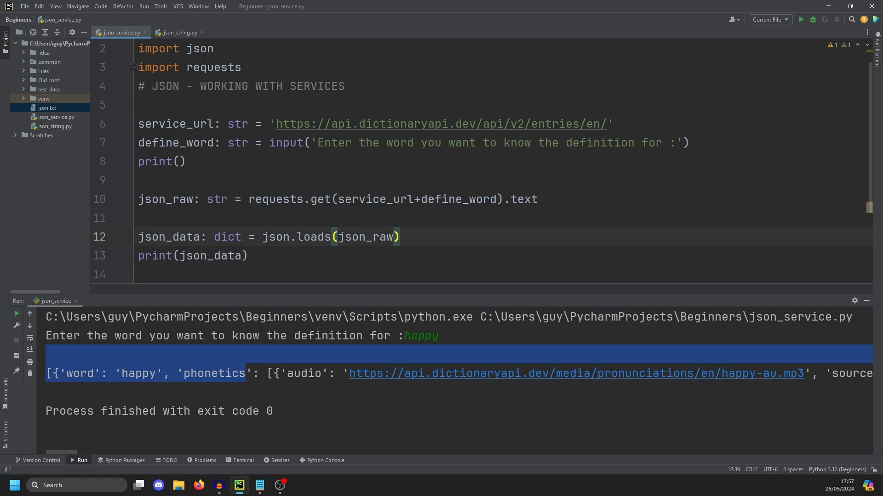
text(audio_path: str)
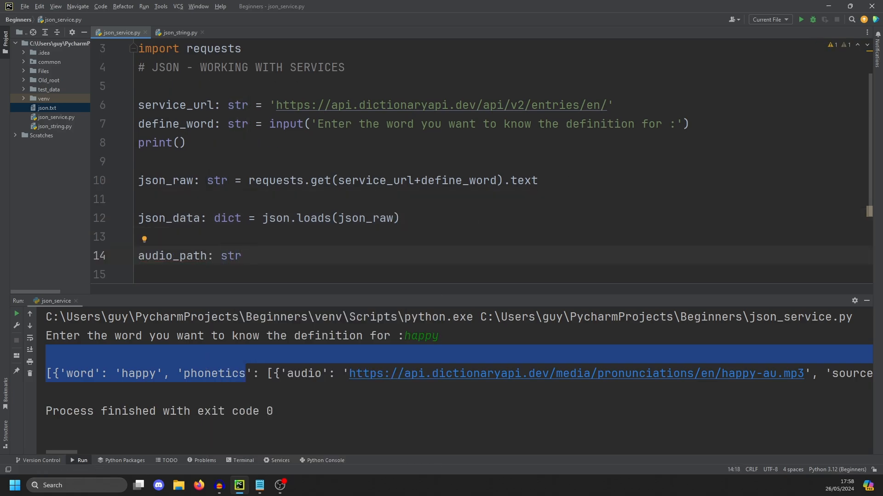
text(json_data)
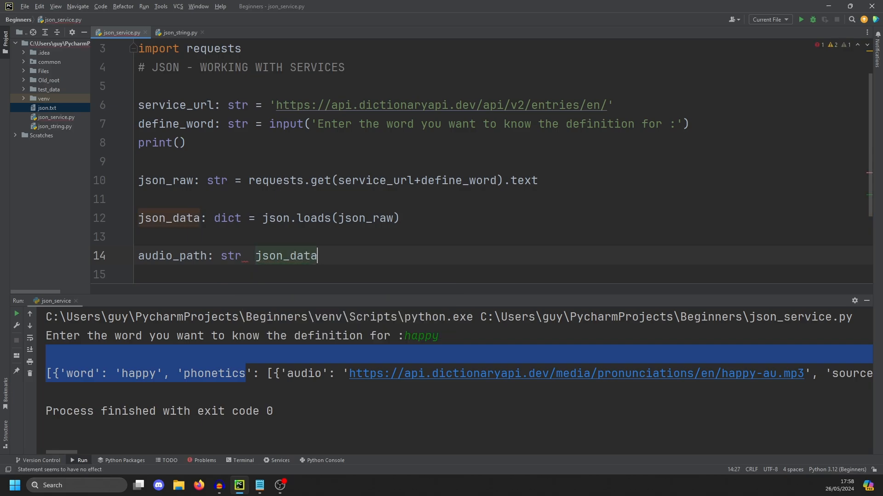
text([0])
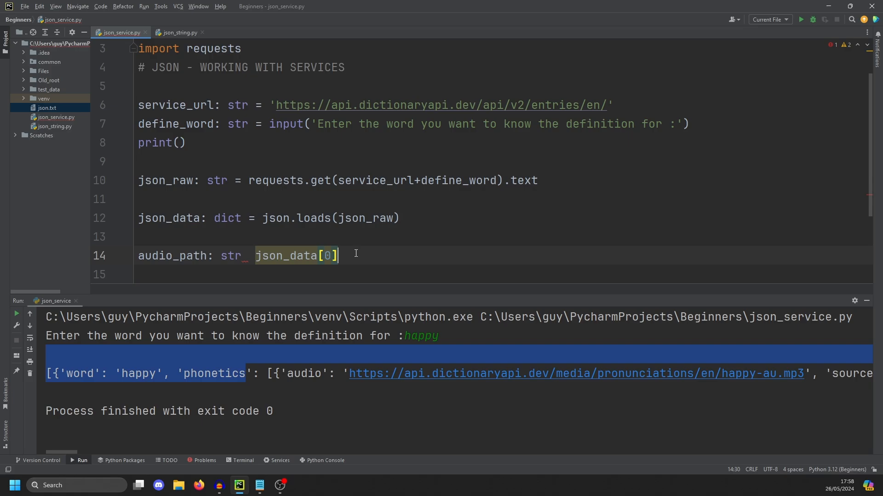
text(['Phonetics'])
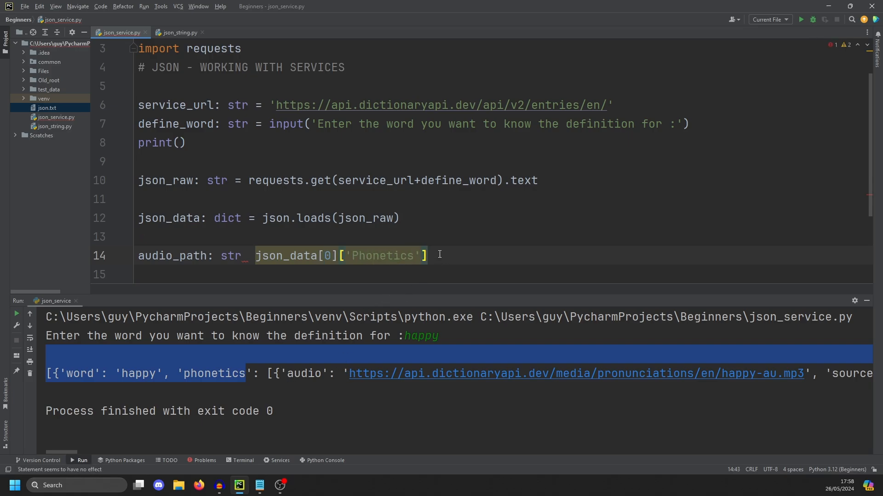
text([0]['aud)
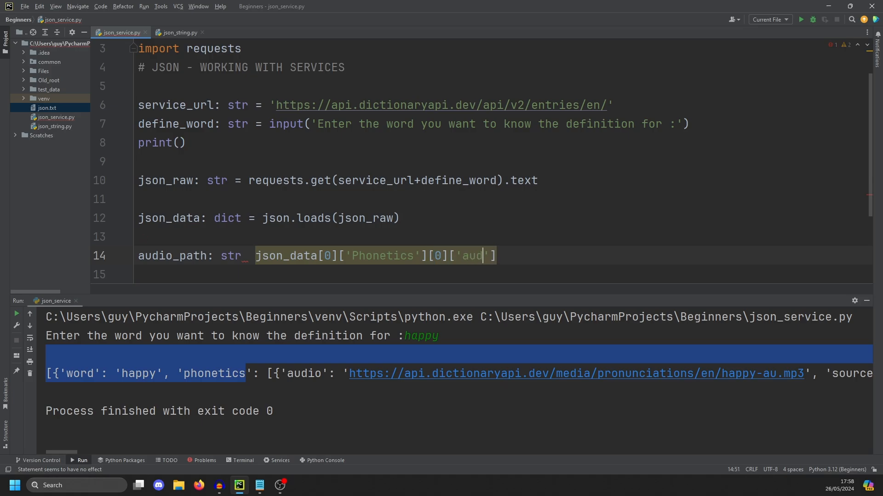
text(io)
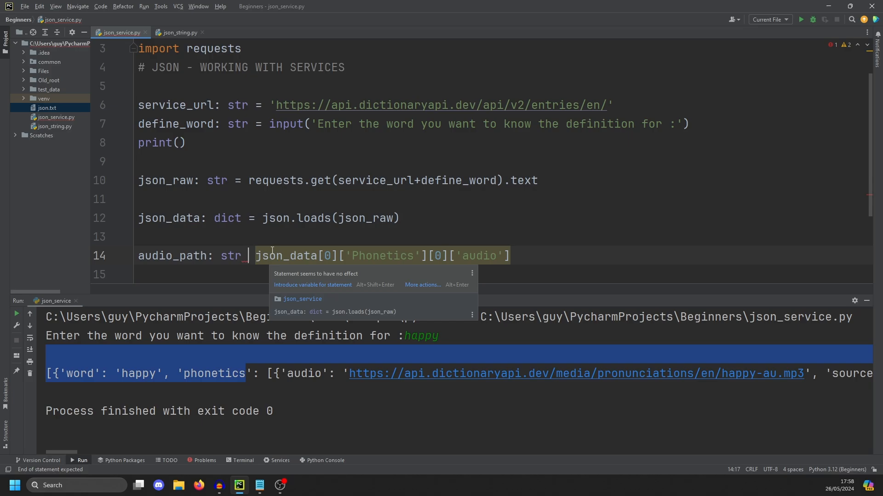
Add print(audio_path) and rerun the script
text(print(audio_path)
click(457, 337)
text(ha)
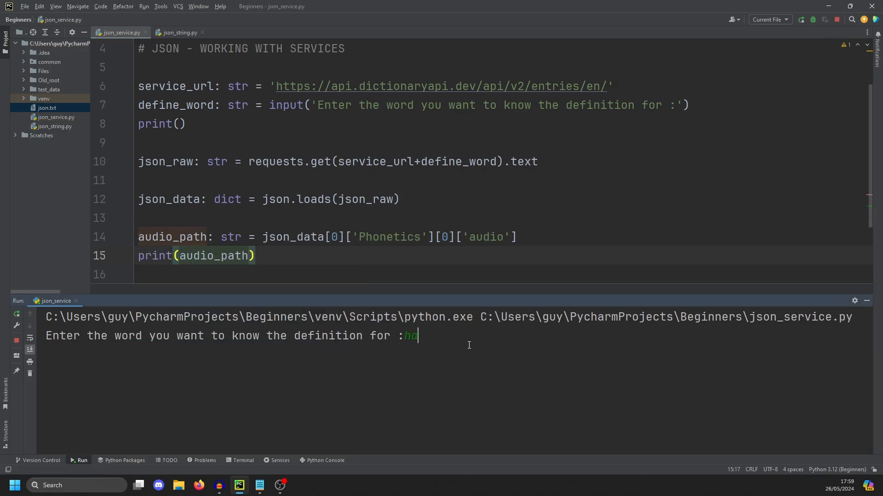
Enter happy, then correct the key to lowercase 'phonetics' so the audio link prints
text(pp)
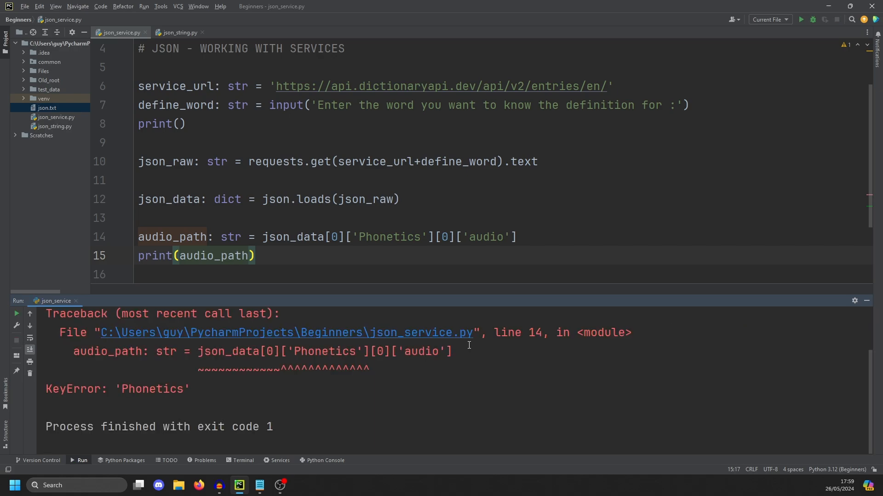
click(361, 237)
text(p)
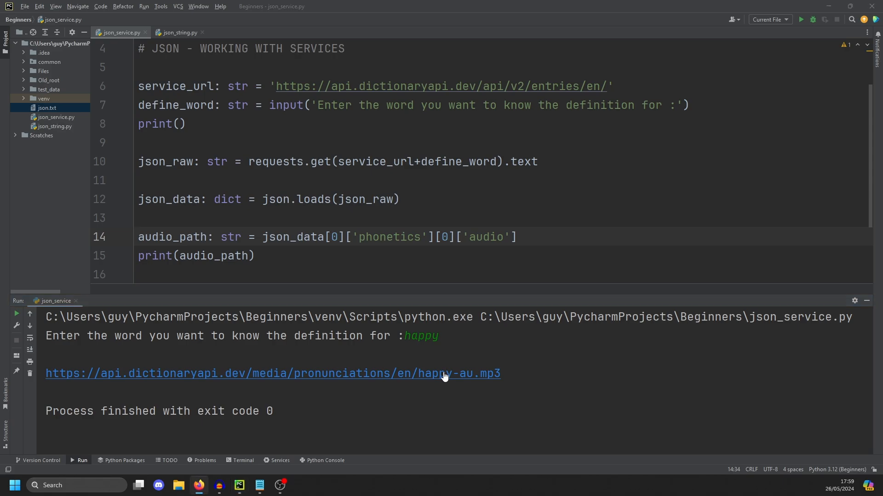
mouse_move(443, 377)
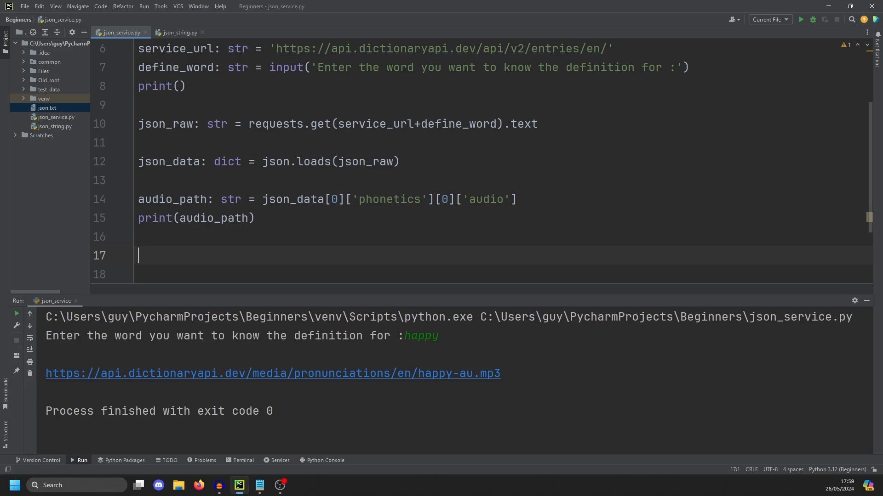
Add print(json_data), run it, and locate the meanings key in the output
text(print(json_data)
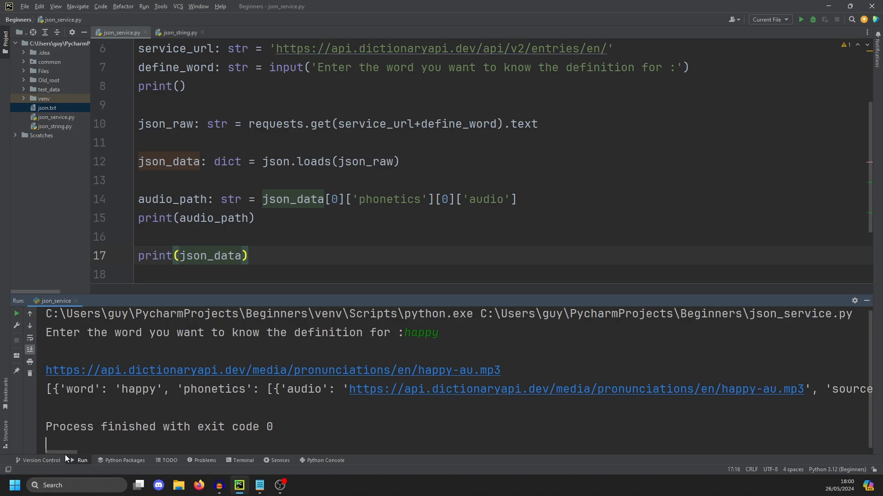
drag(67, 453, 119, 452)
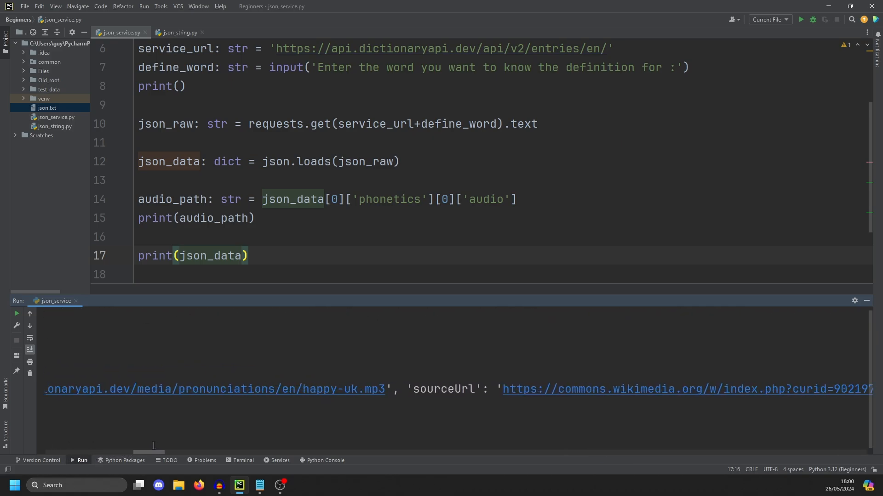
scroll(right, 3)
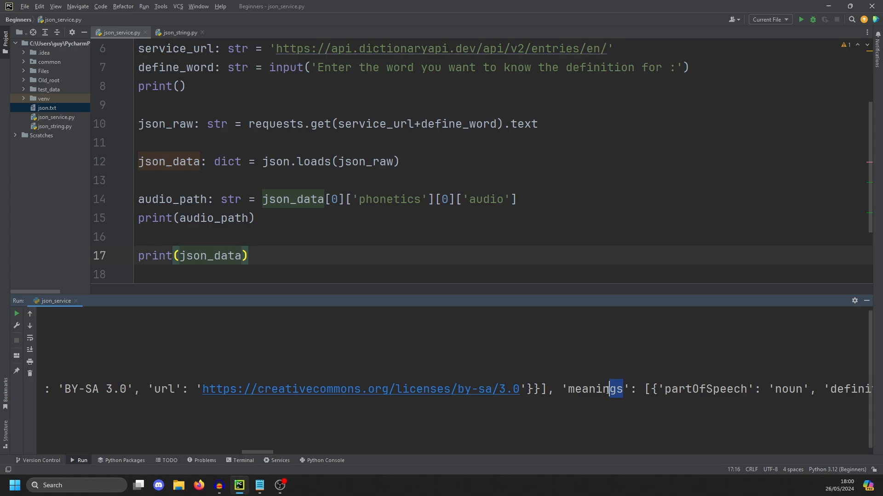
double_click(594, 389)
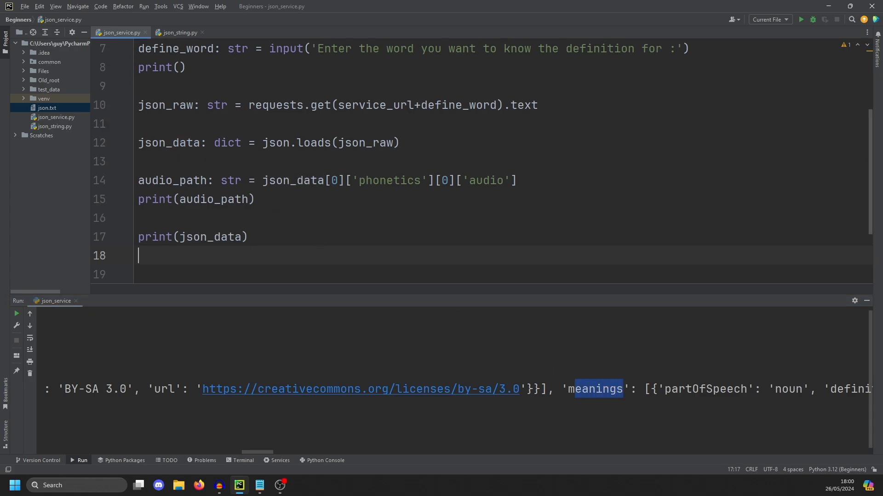
Add for meaning in json_data[0]['meanings']: print(meaning)
text(for meaning in)
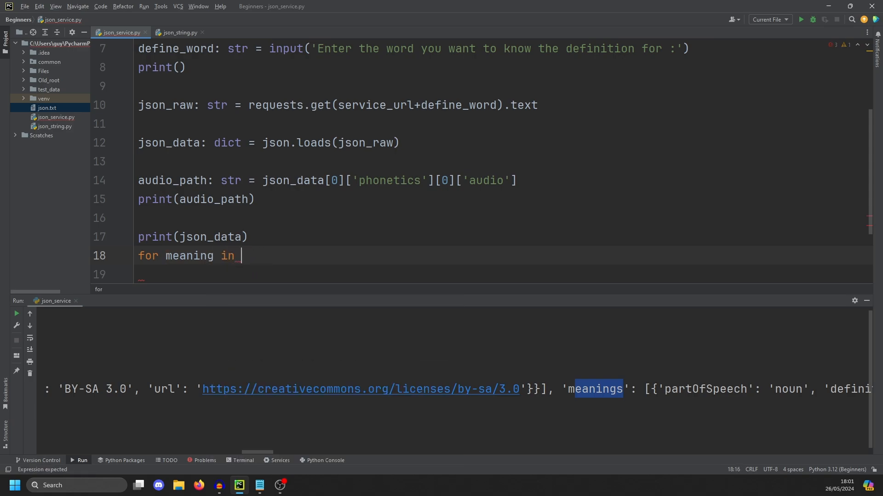
text(json_data[0][')
click(503, 275)
text(print()
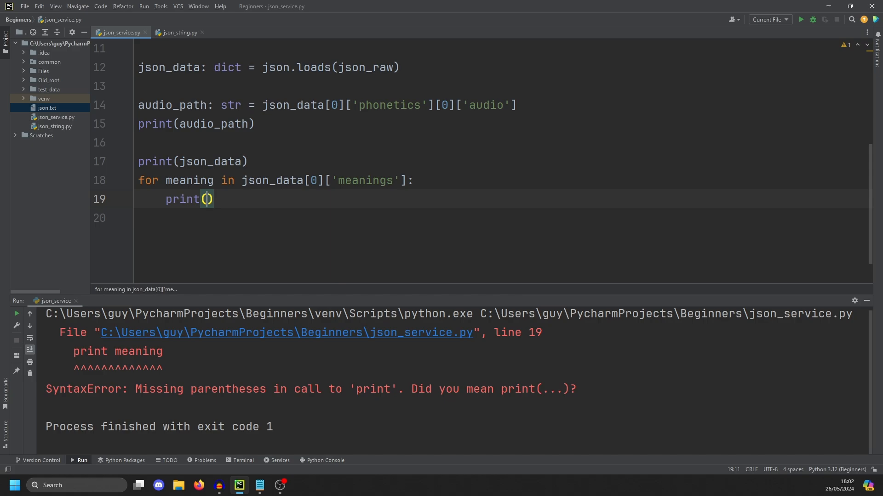
text(meaning)
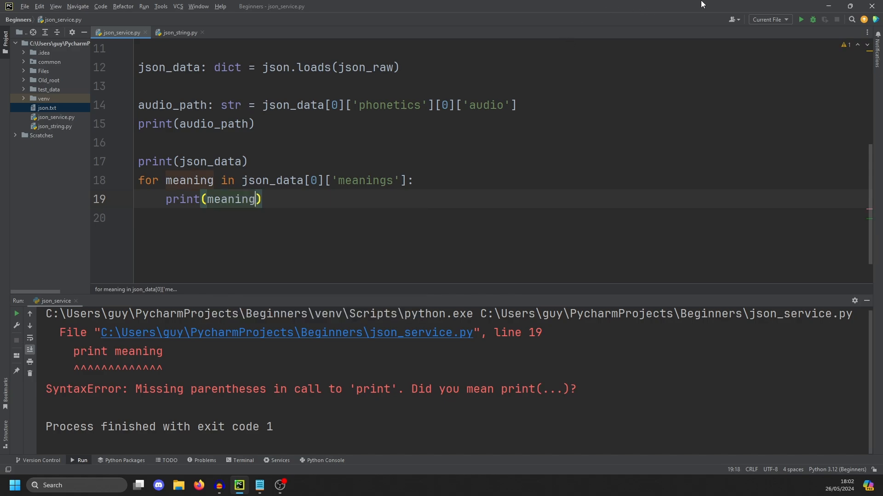
Run the script with happy and look through the four printed meanings
click(801, 19)
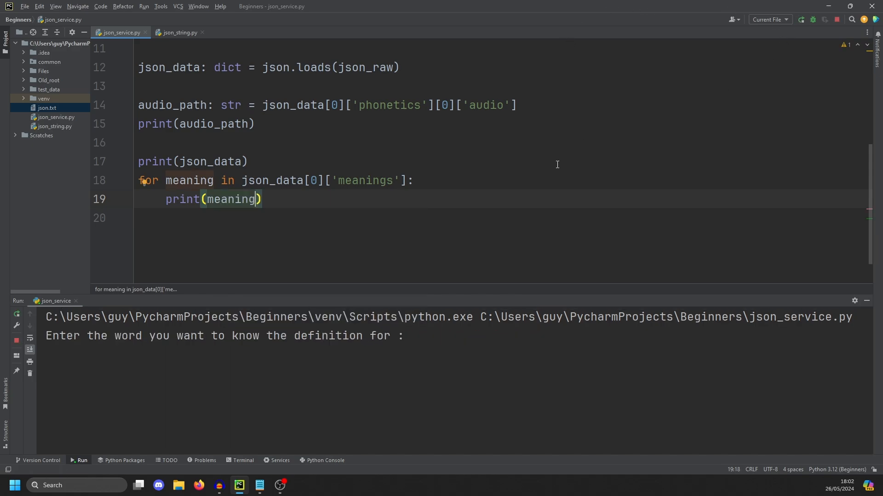
text(happ)
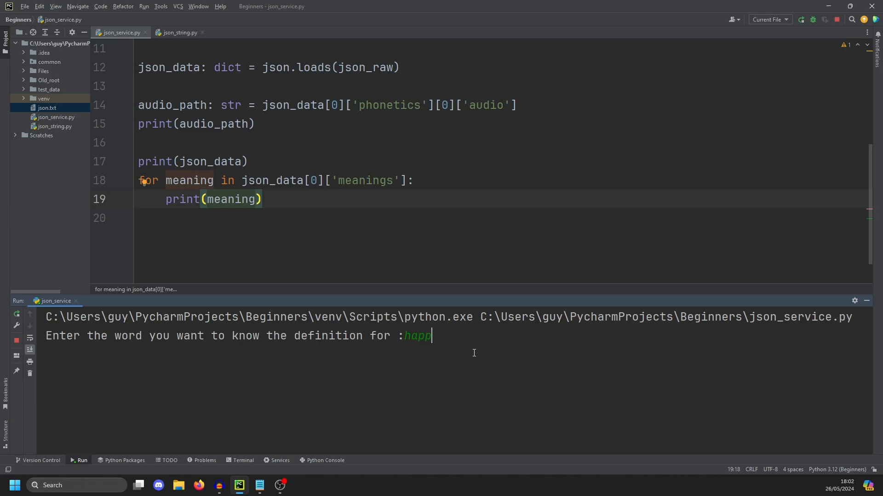
key(enter)
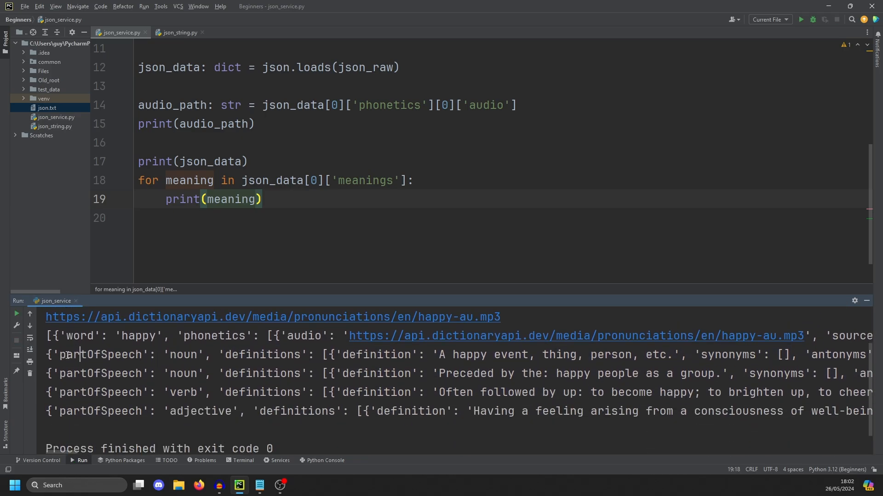
double_click(374, 355)
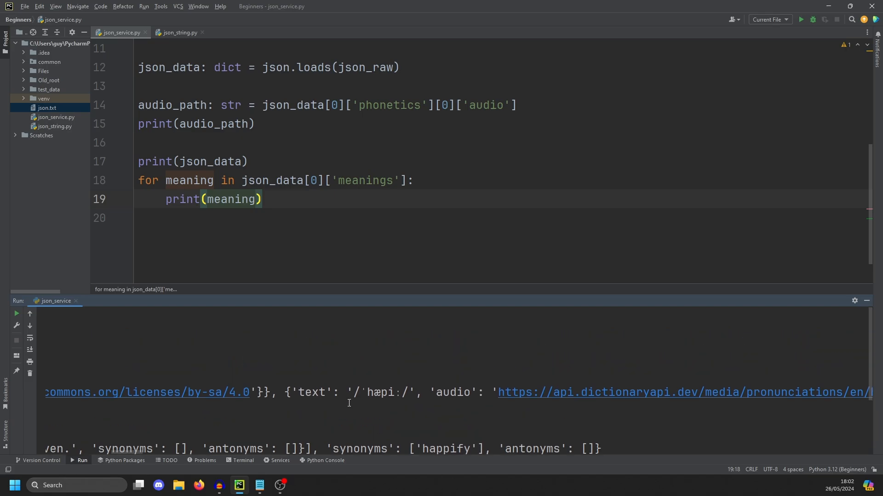
scroll(down, 3)
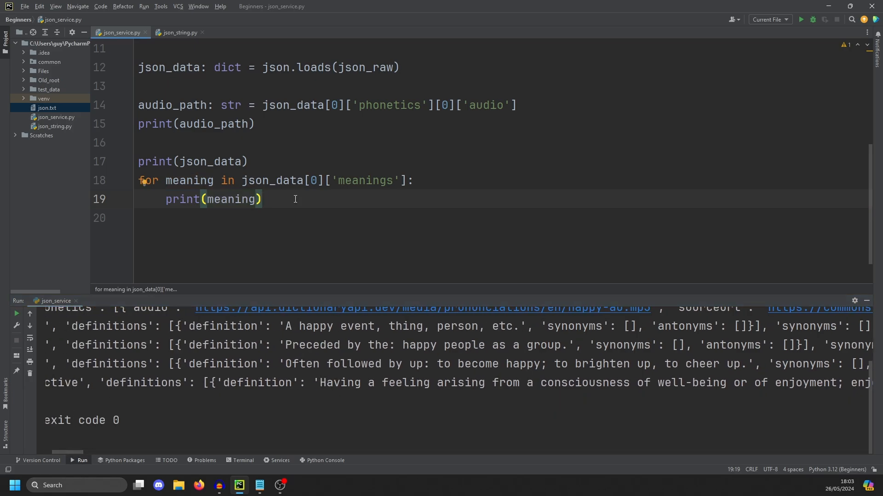
Replace print(meaning) with a nested for definition loop printing definition and example, and run with happy
key(Ctrl+Shift+K)
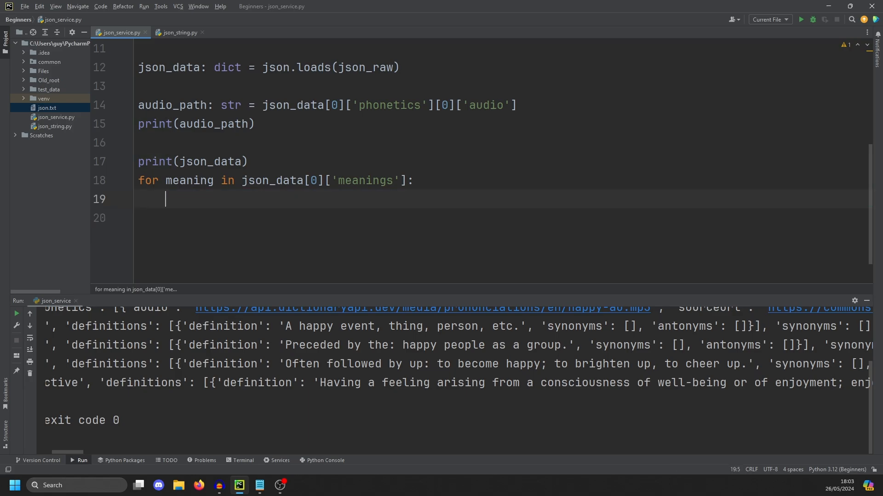
text(for definition in meaning['defenitions']:)
click(503, 218)
text(print()
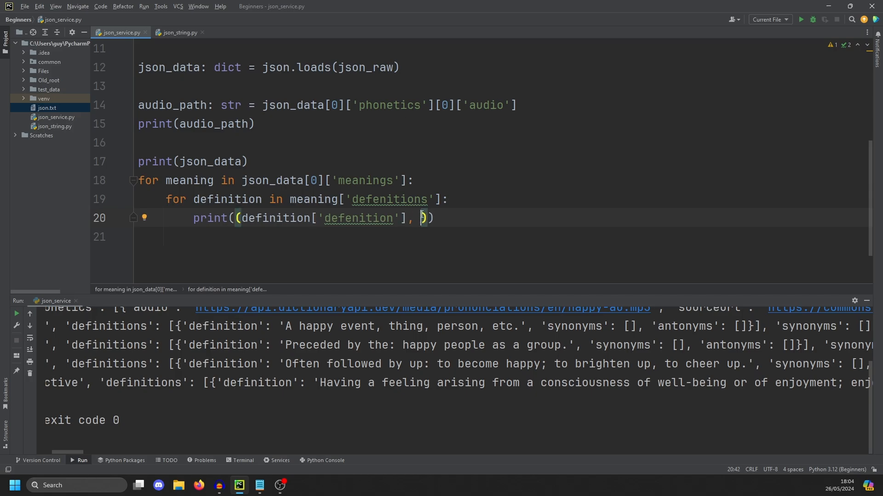
text((definition['defenition'])
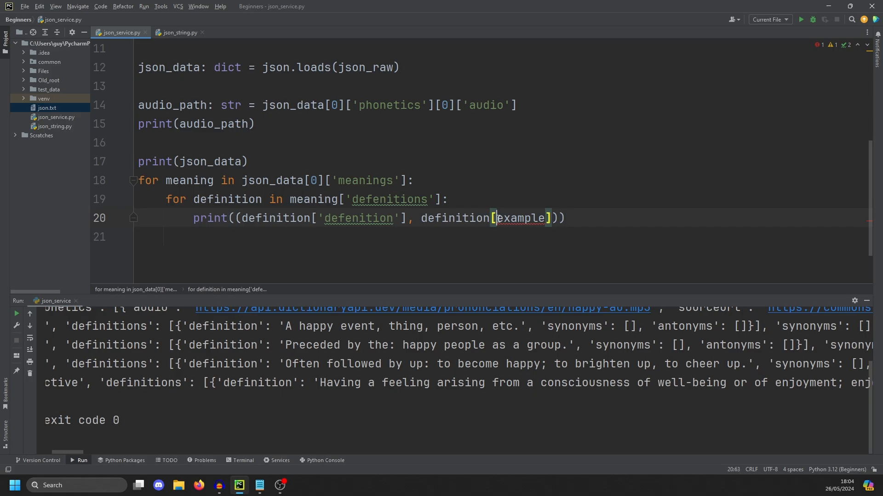
click(800, 19)
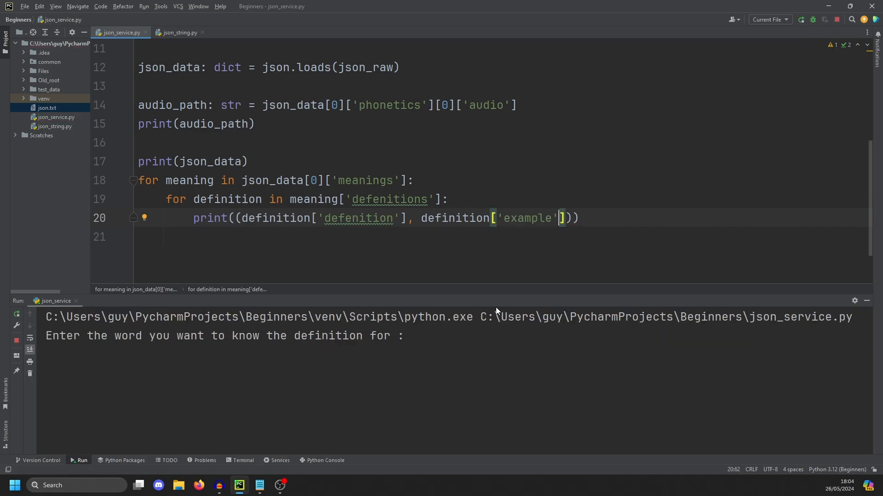
text(happ)
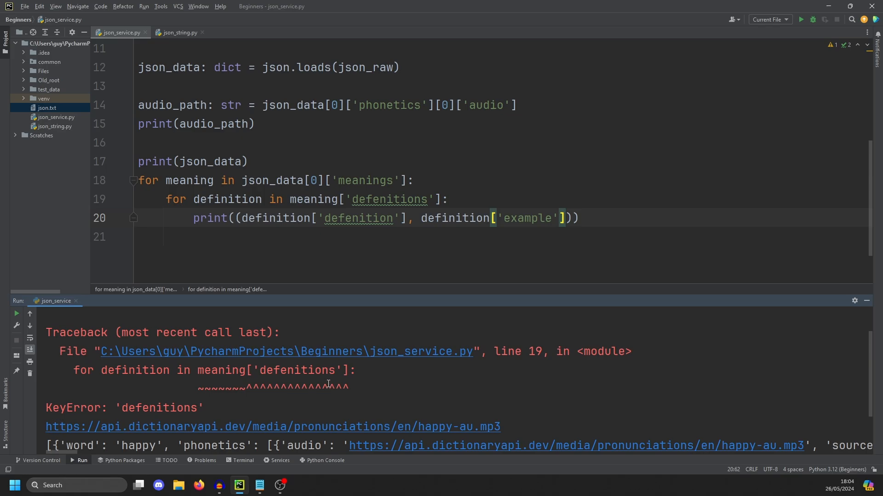
mouse_move(337, 373)
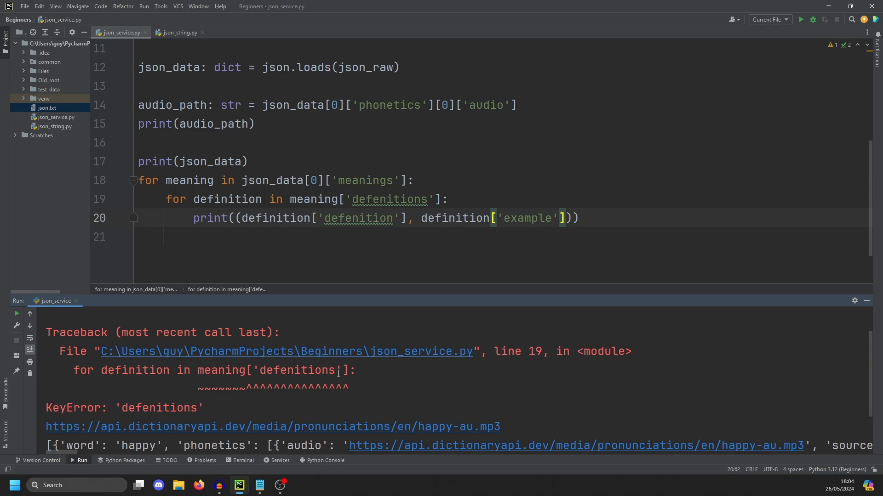
mouse_move(379, 198)
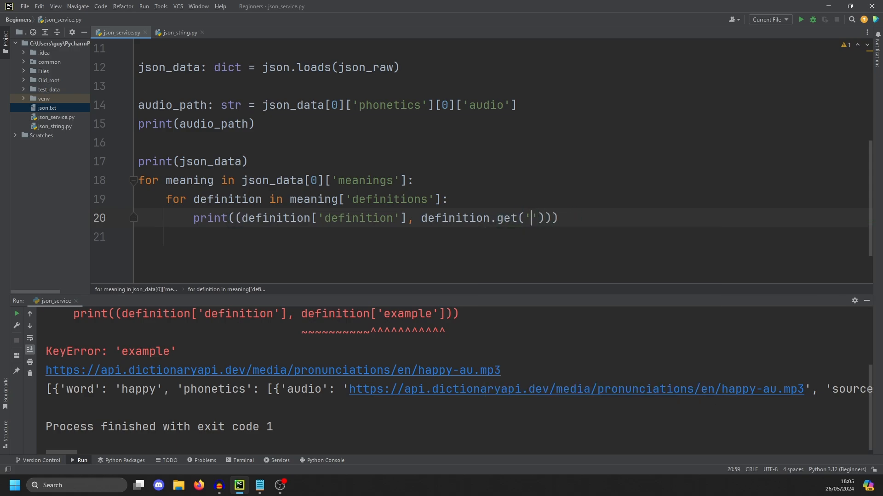
Use definition.get('example', 'No Example found!') and run to list every definition with its example
text(example)
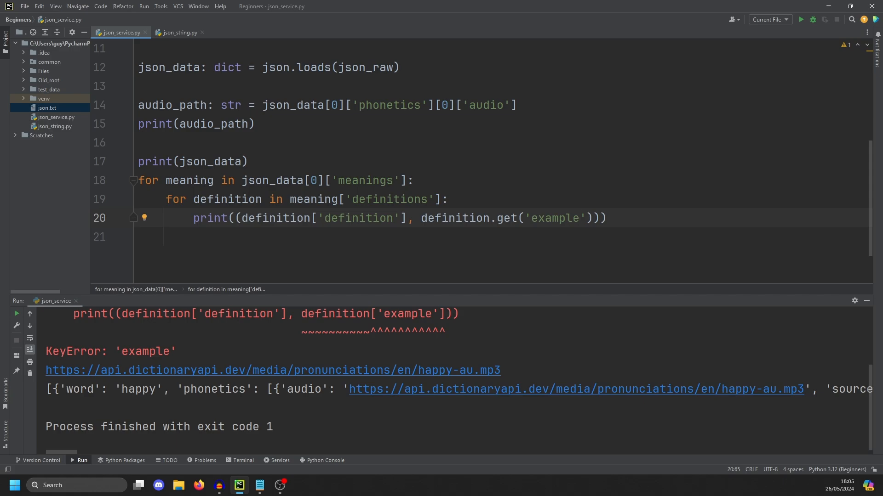
text(,'No)
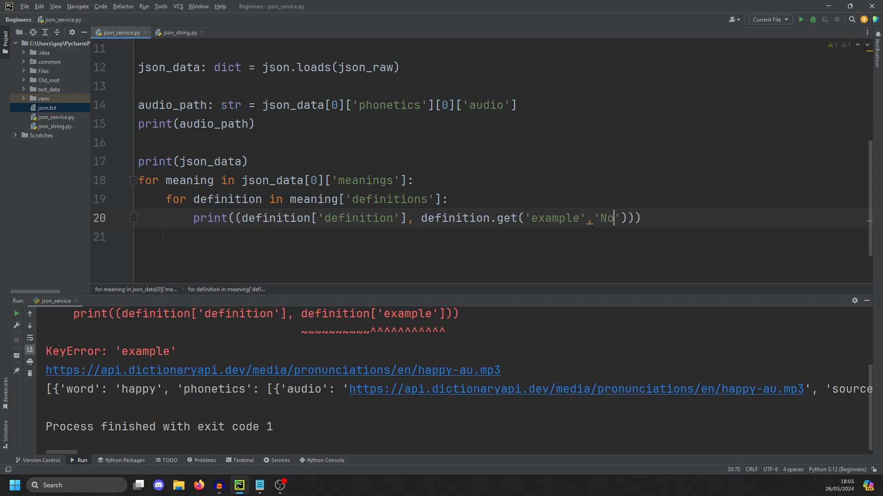
text(Example found!)
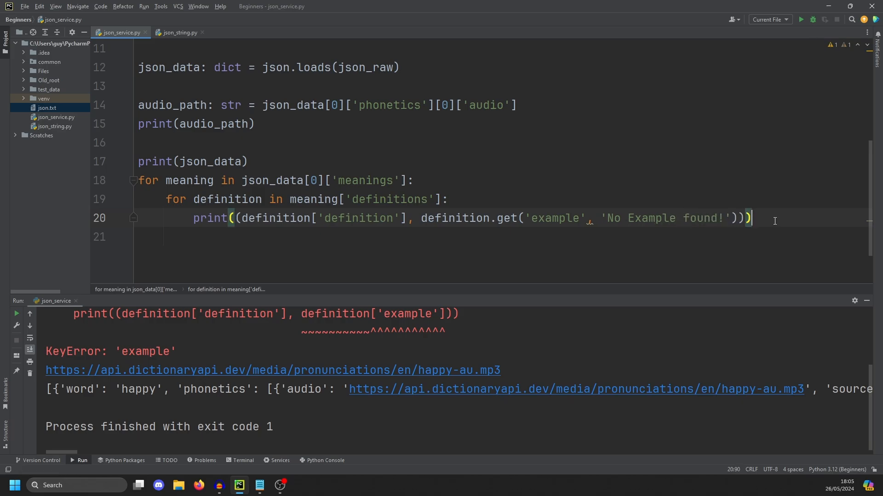
mouse_move(800, 19)
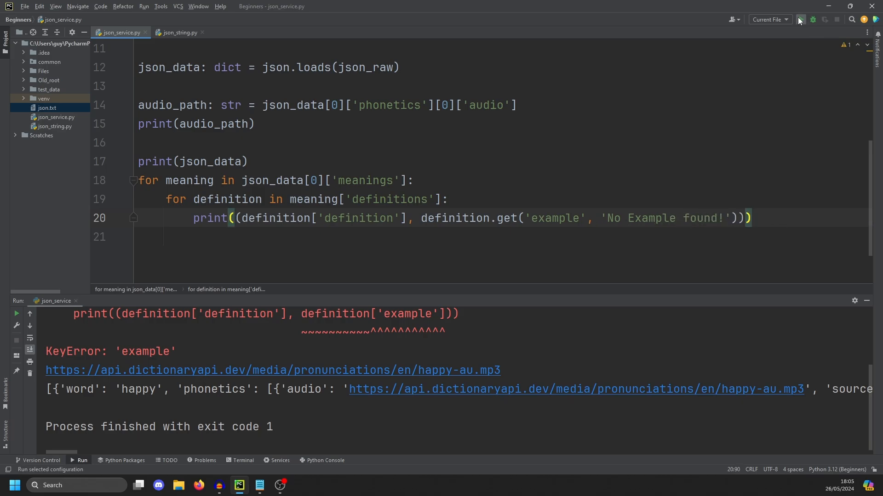
click(801, 19)
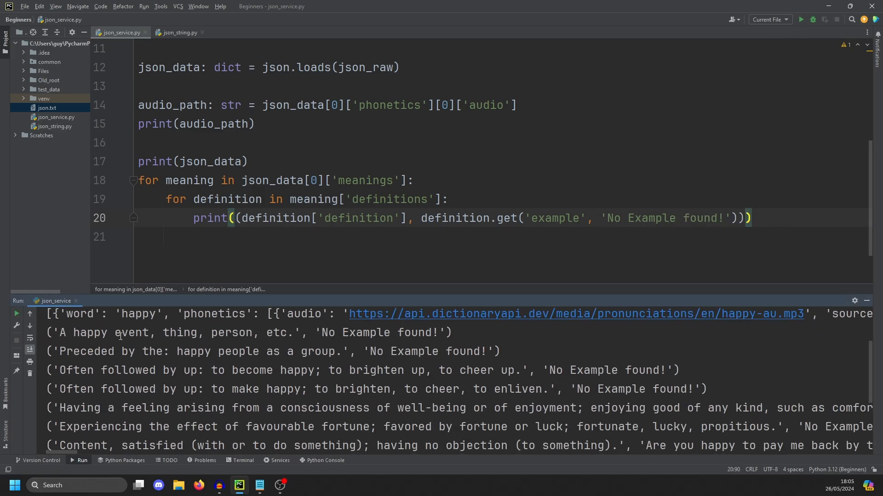
drag(60, 332, 272, 331)
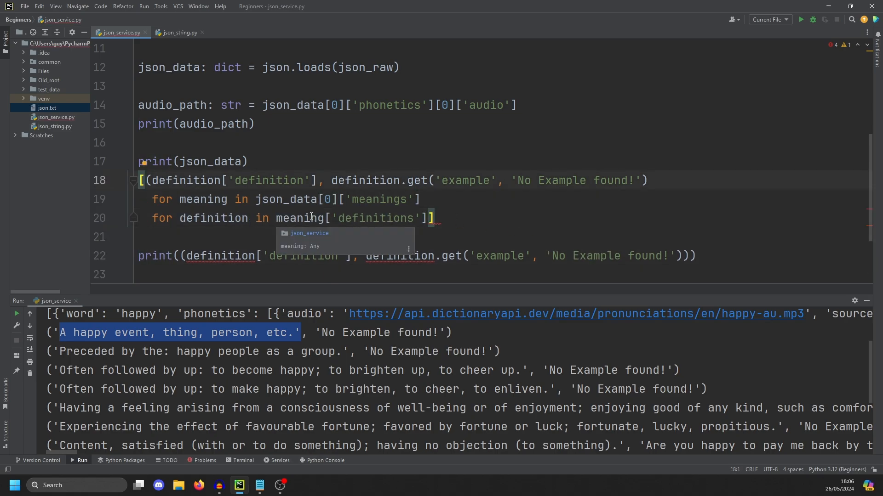
Assign the comprehension to definitions: List[tuple] and close its parentheses
text(definitions)
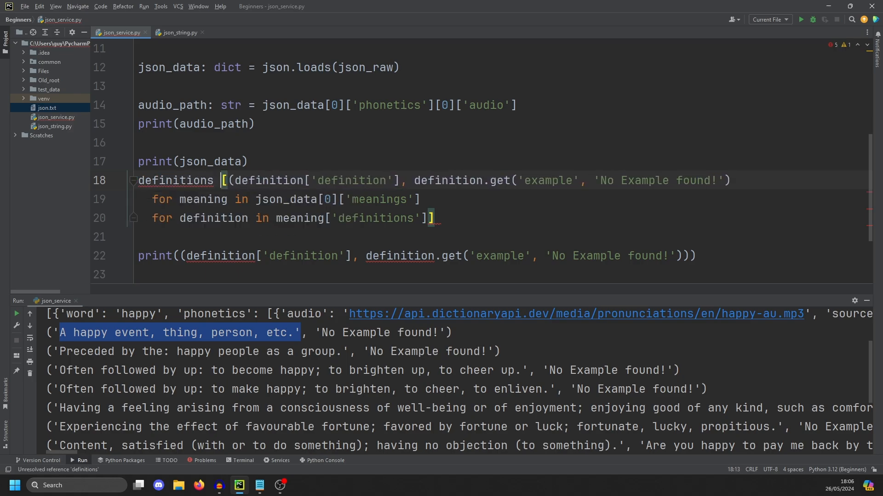
text(: List[tuple] = [)
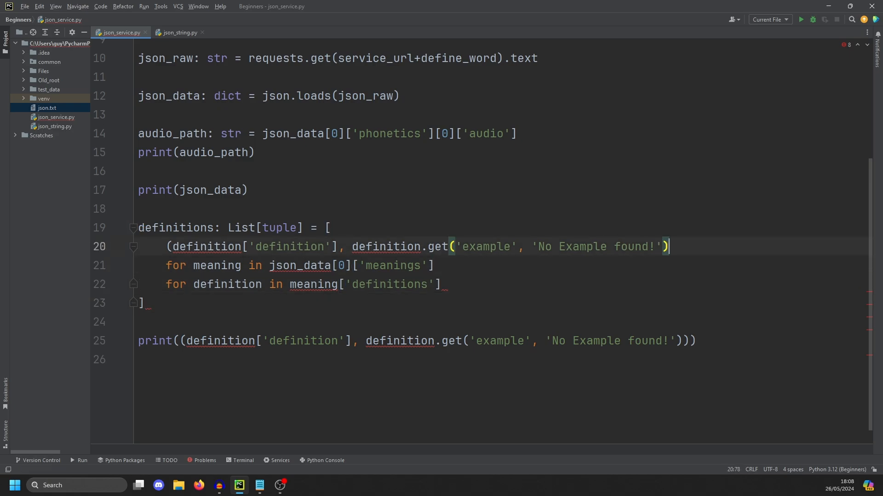
text())
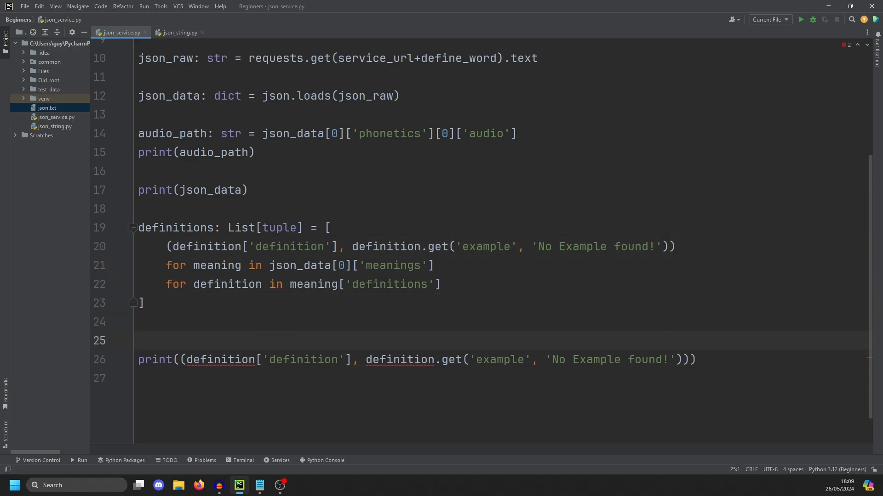
Loop over definitions printing each definition and its example followed by a blank line
text(for)
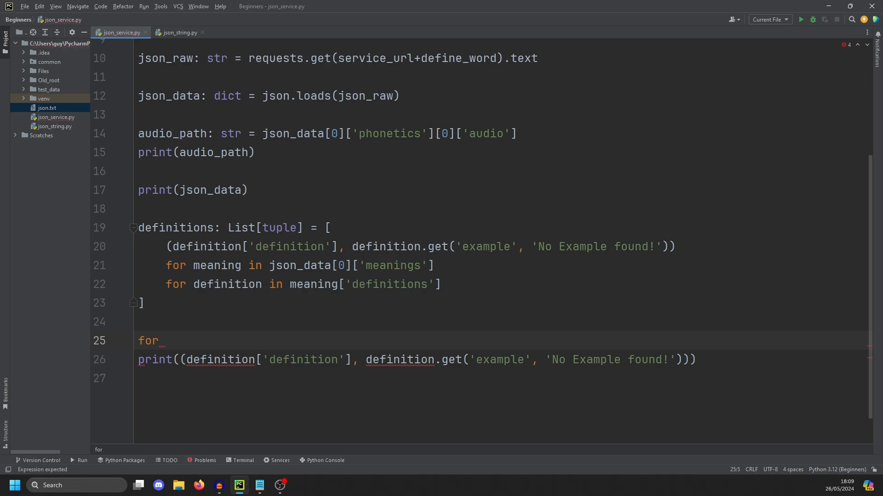
text(definition, example in definitions:)
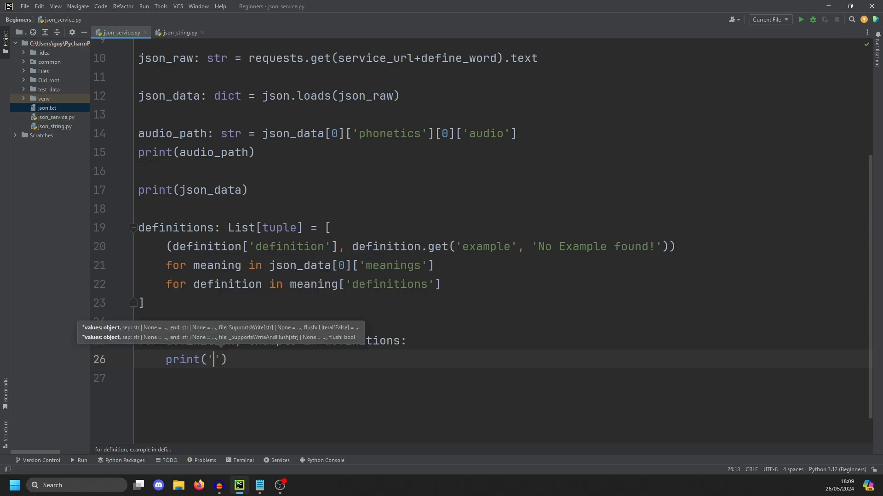
text(pri)
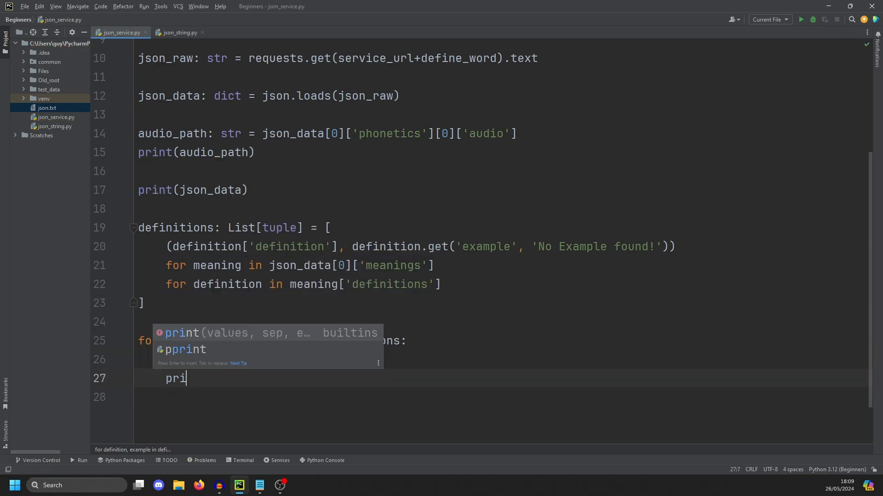
text(nt(example))
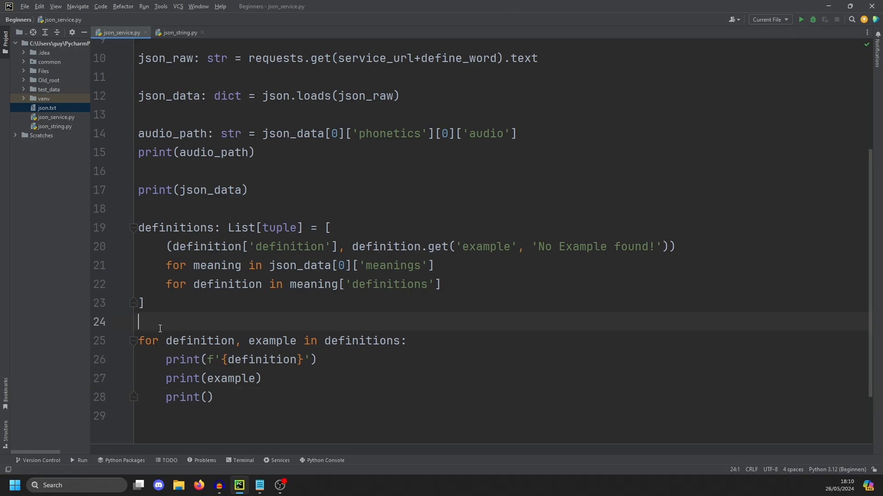
key(enter)
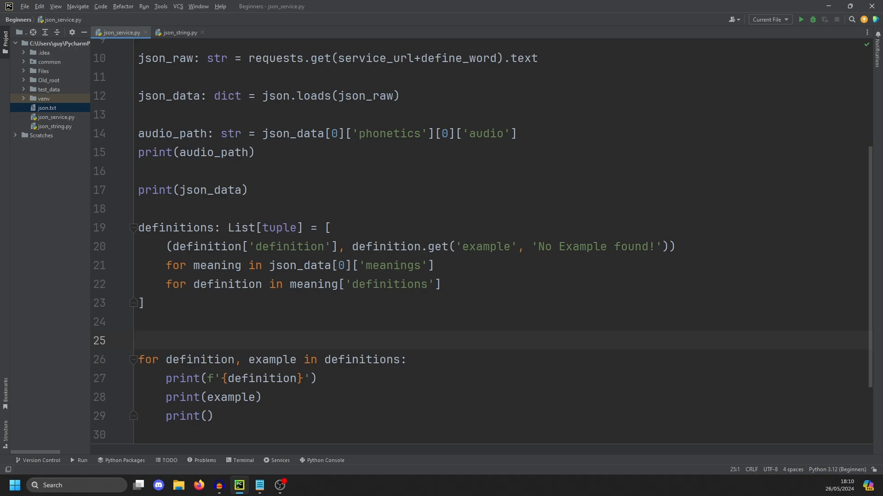
Number the definitions with an idx counter starting at 1 in an f-string, then begin typing a word at the run prompt
text(idx  = 0)
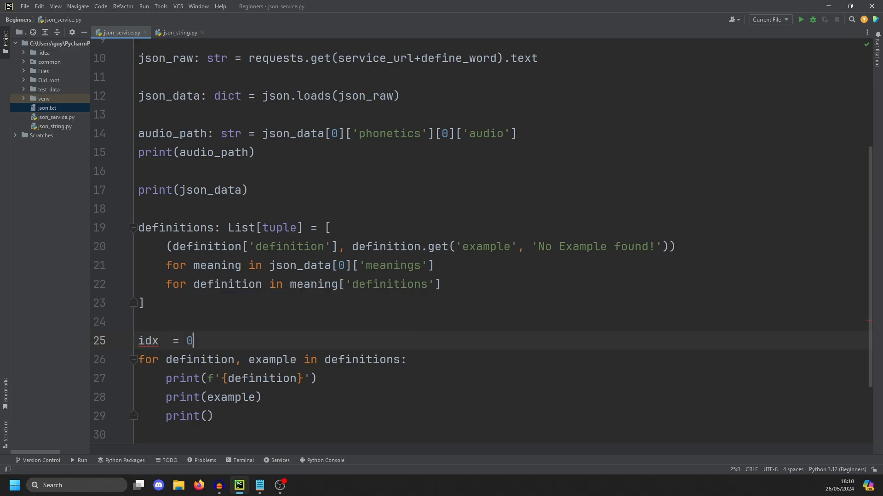
text(1)
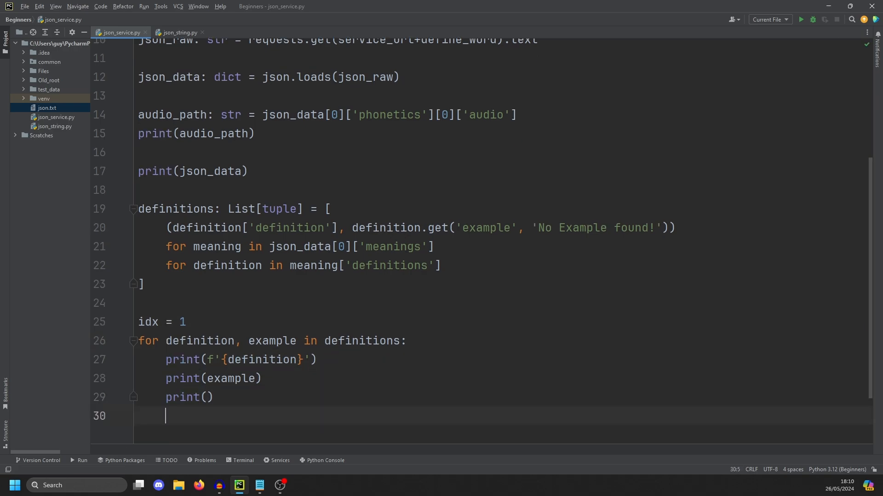
text(idx += 1)
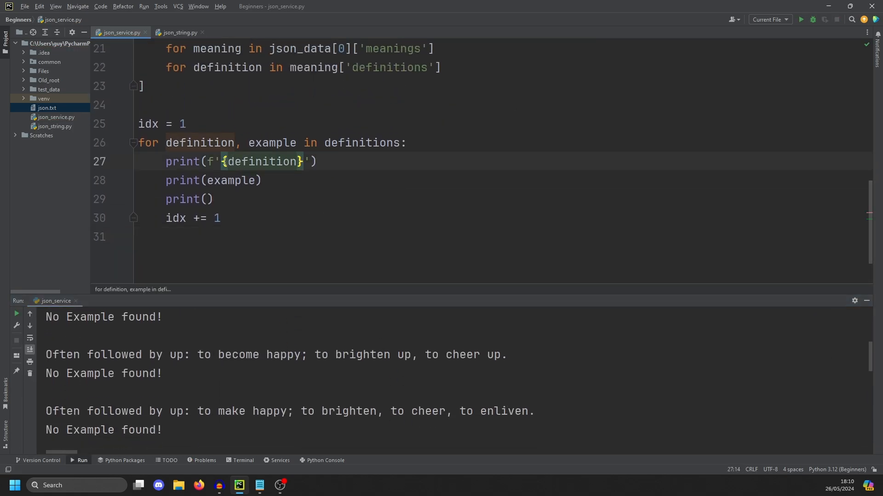
text({})
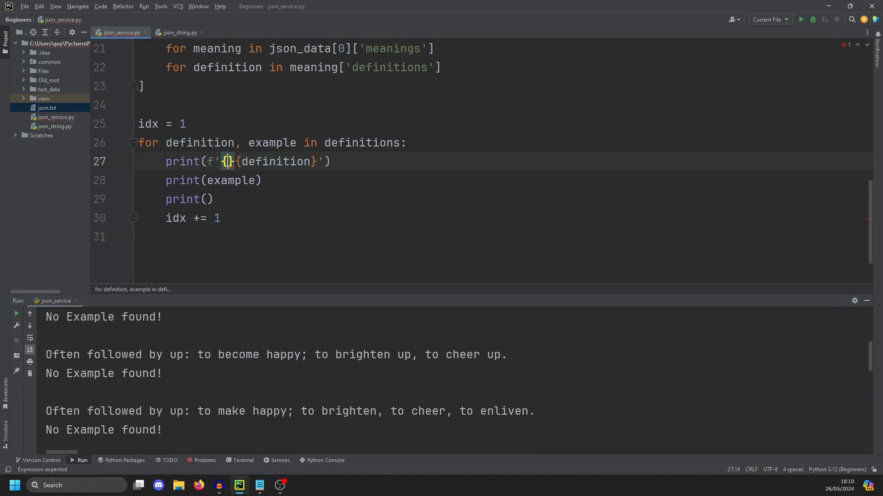
text(idx)
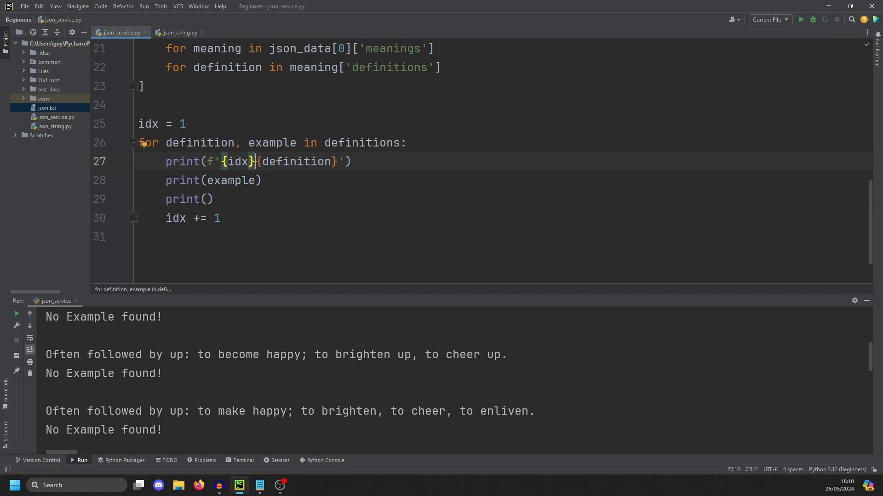
text(ha)
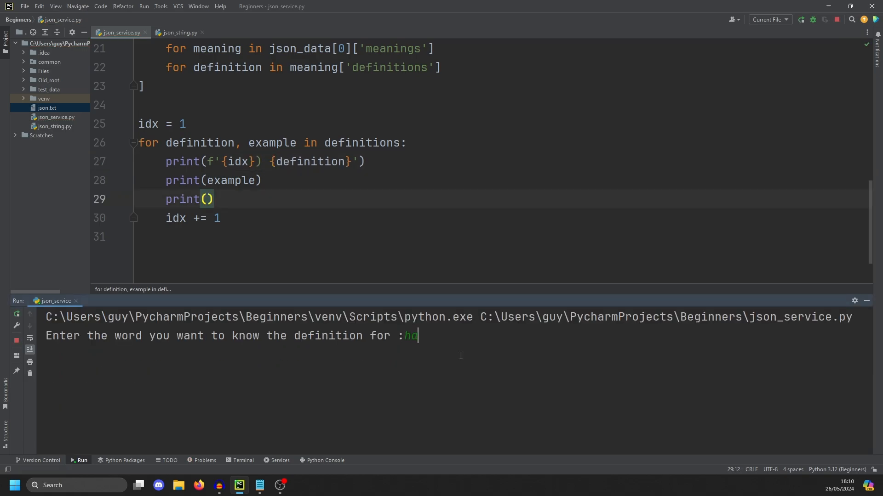
Submit 'happy' and review the numbered definitions with examples or 'No Example found!' in the enlarged Run output
key(enter)
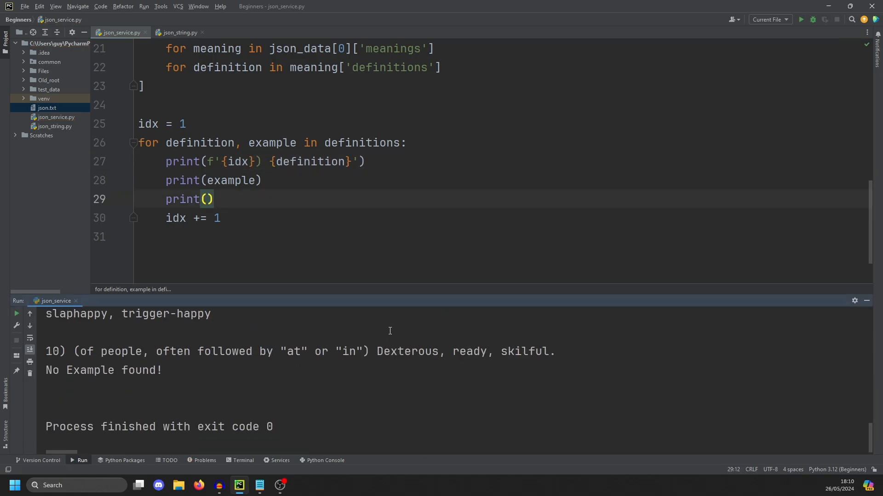
click(801, 19)
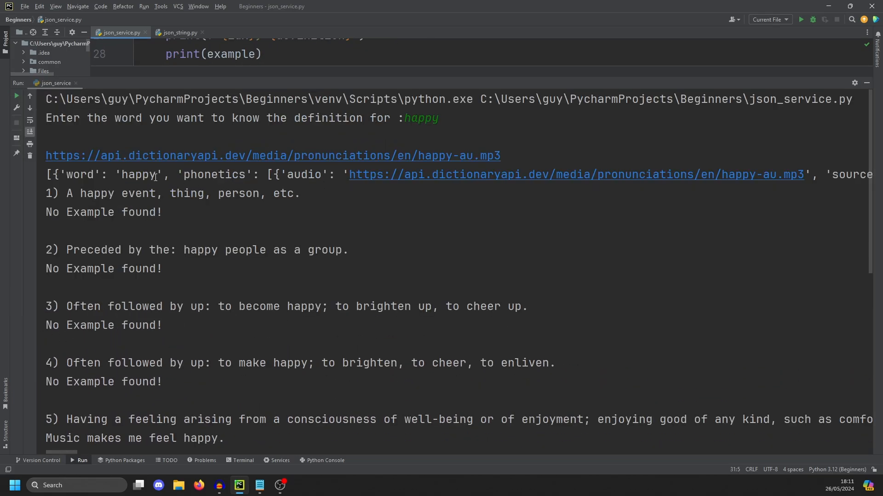
drag(54, 175, 480, 175)
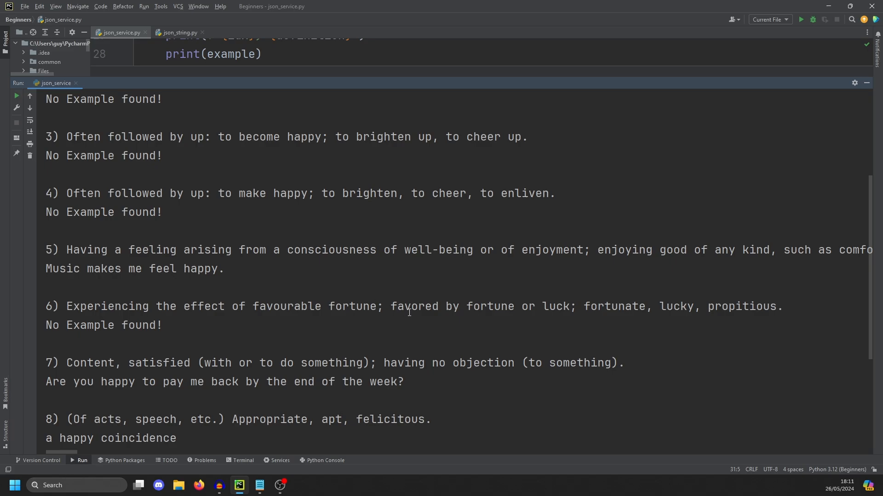
mouse_move(419, 267)
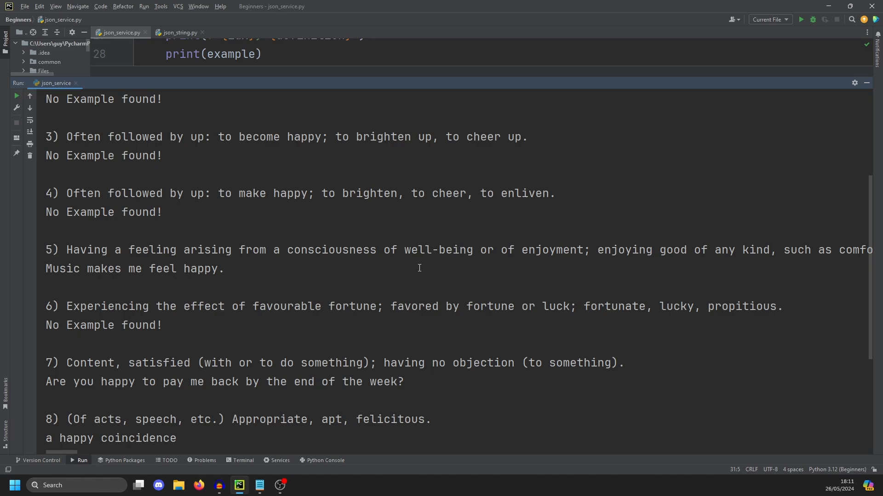
mouse_move(508, 266)
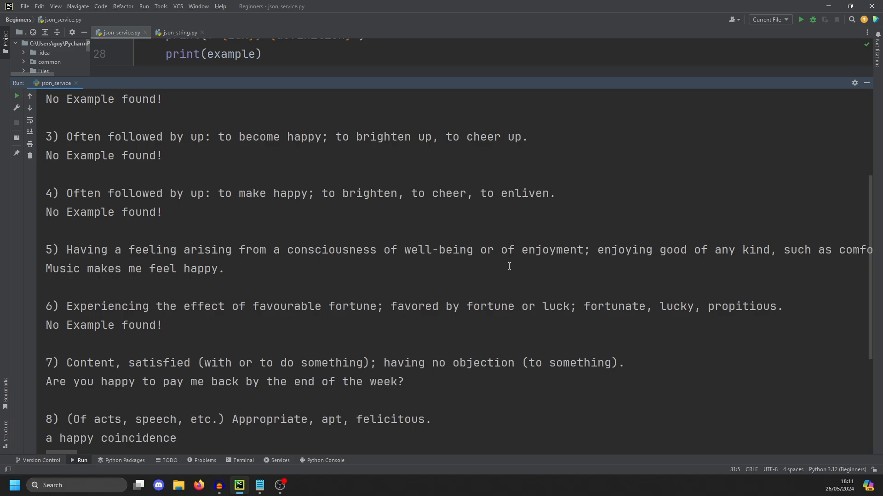
mouse_move(618, 302)
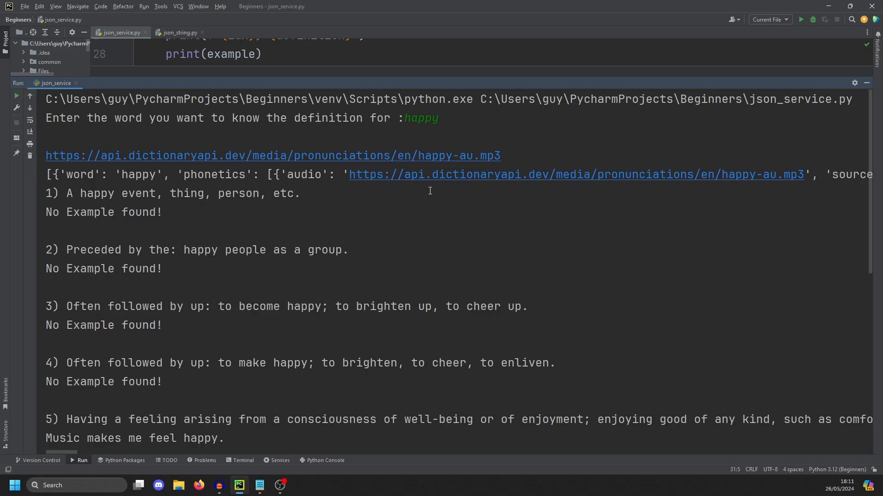
click(348, 249)
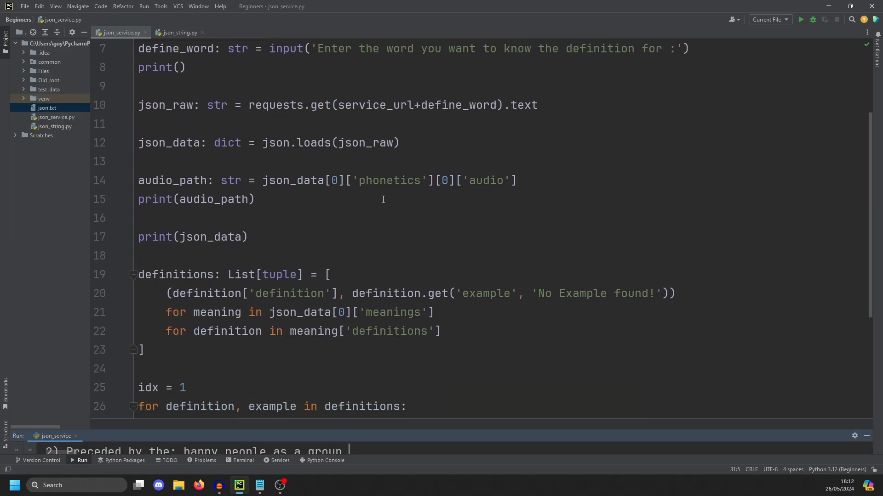
double_click(289, 180)
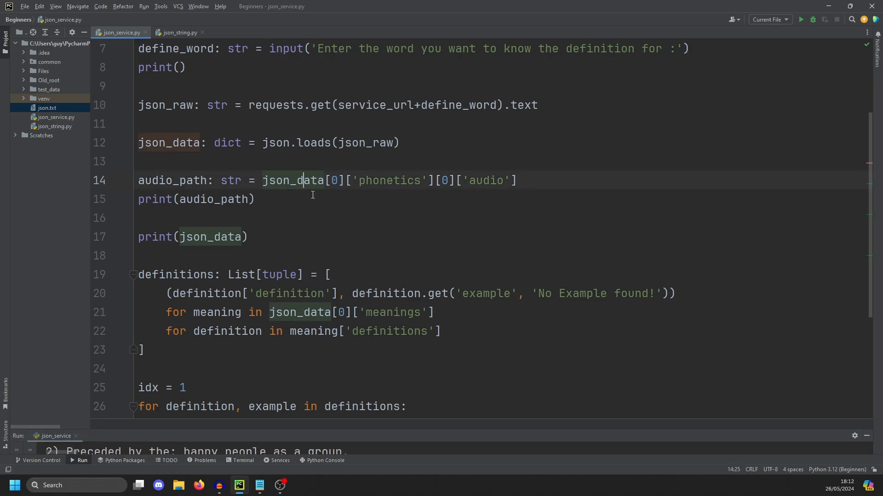
double_click(388, 180)
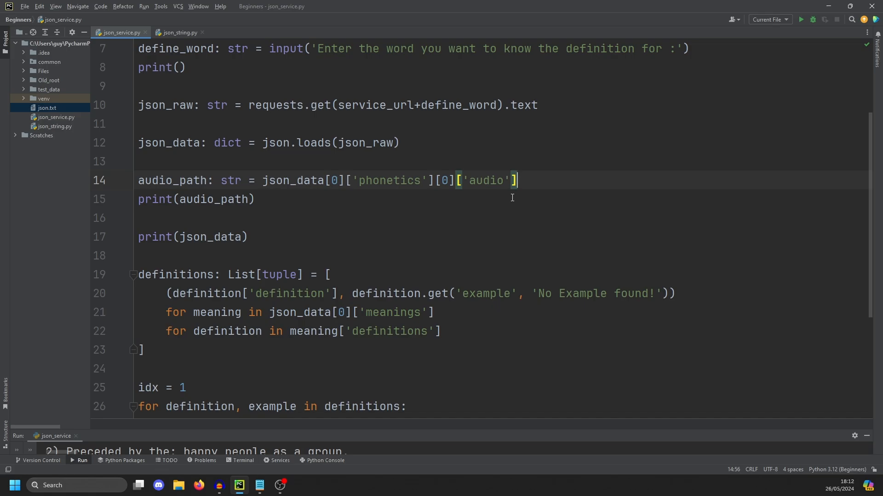
mouse_move(412, 418)
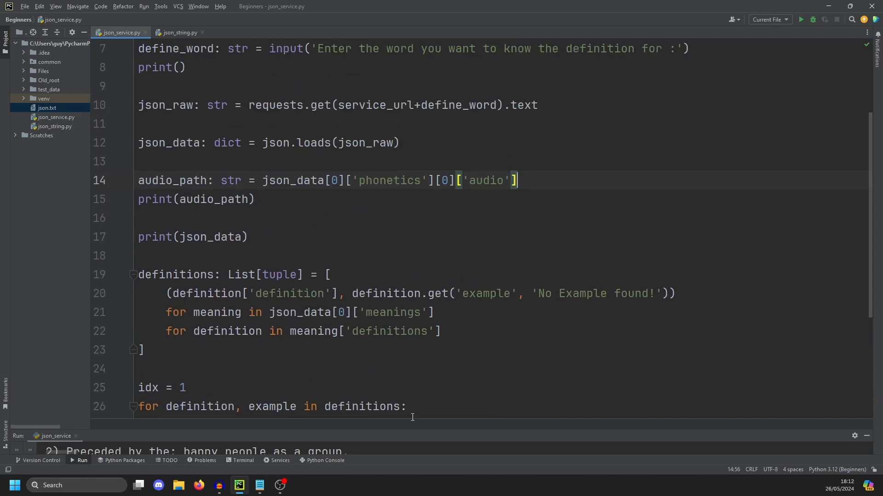